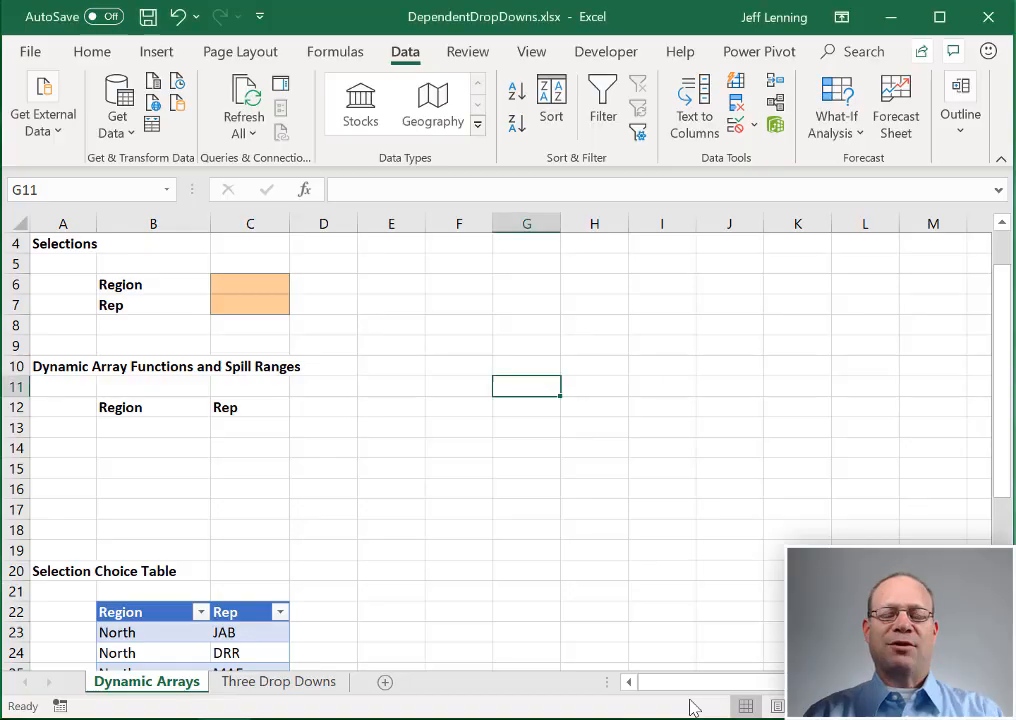
Step: Review the Region and Rep selection cells C6 and C7 and the Choices table
left_click(250, 292)
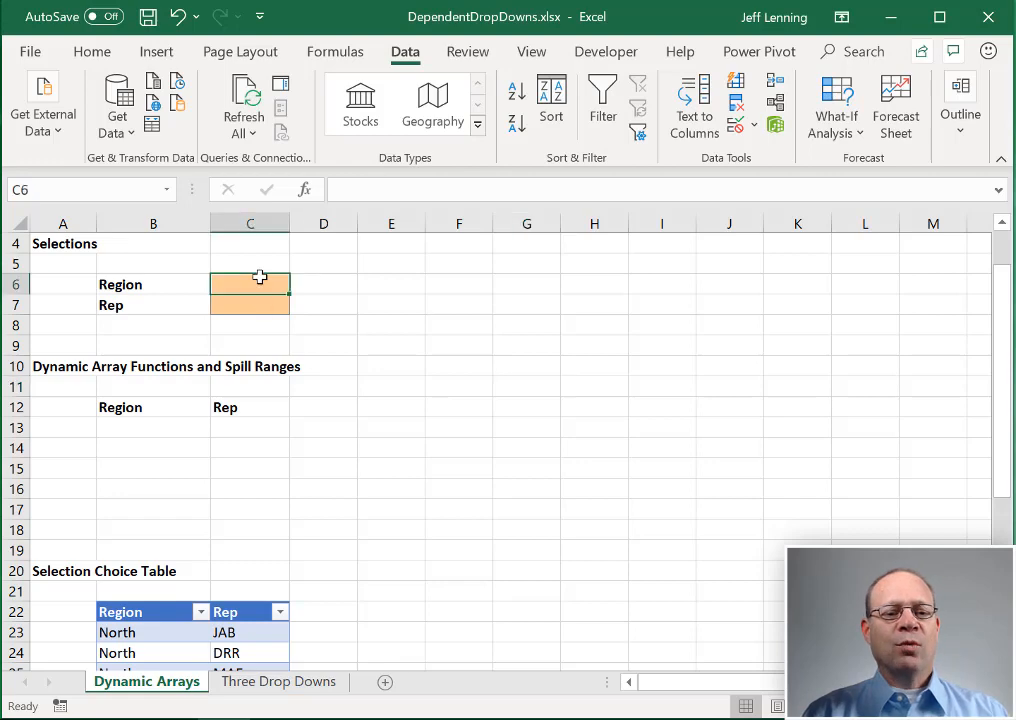
mouse_move(314, 304)
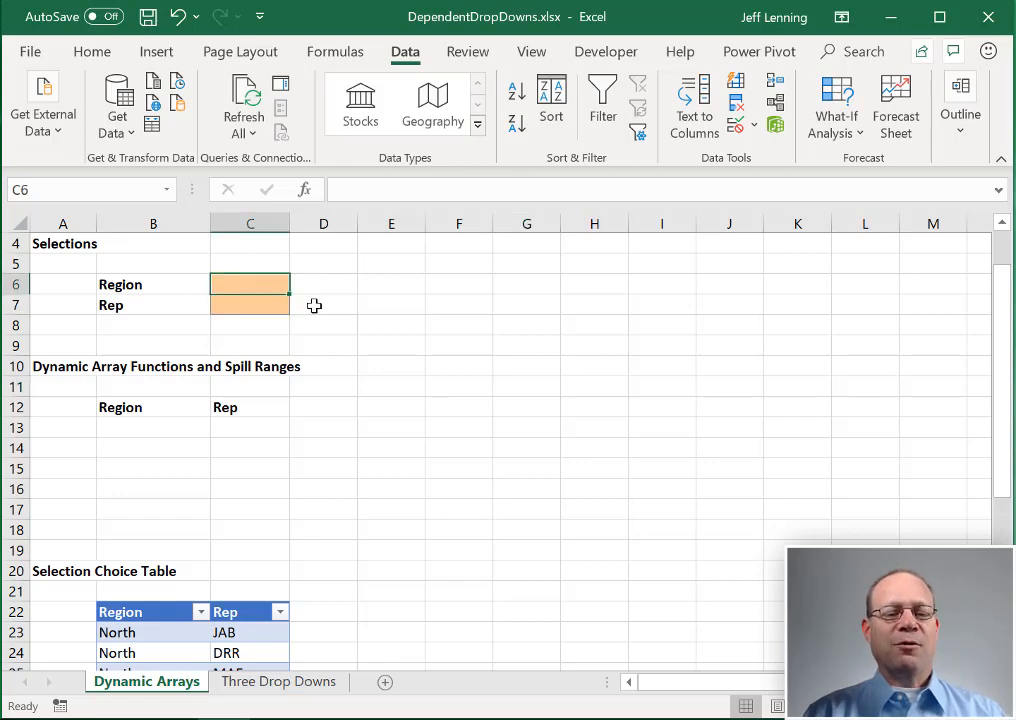
scroll("down", 3)
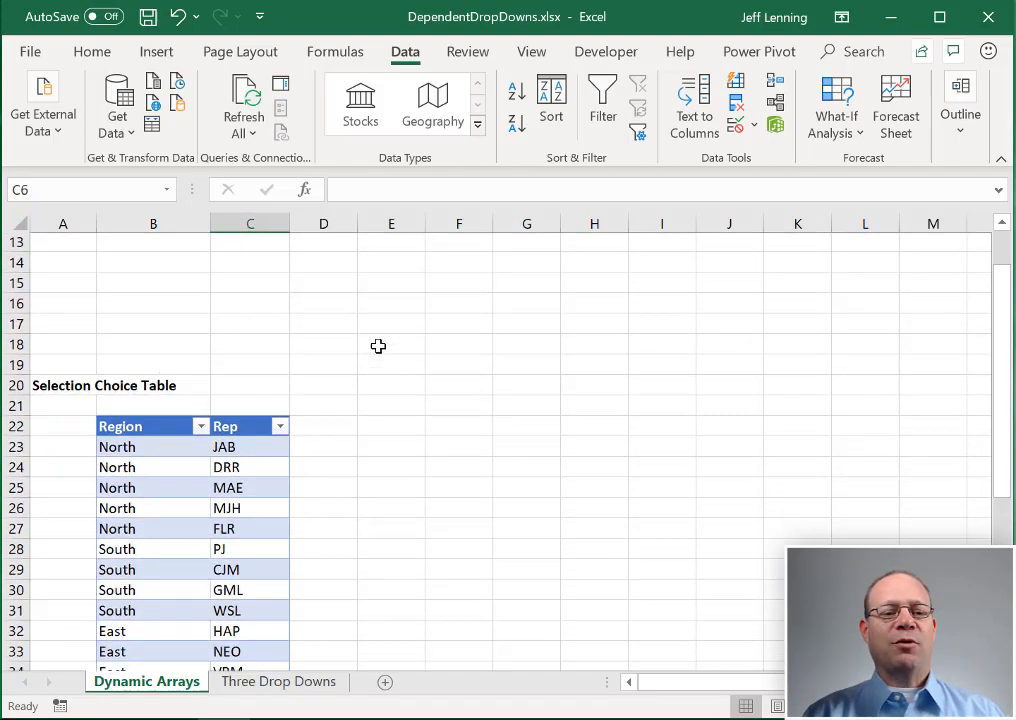
scroll("down", 3)
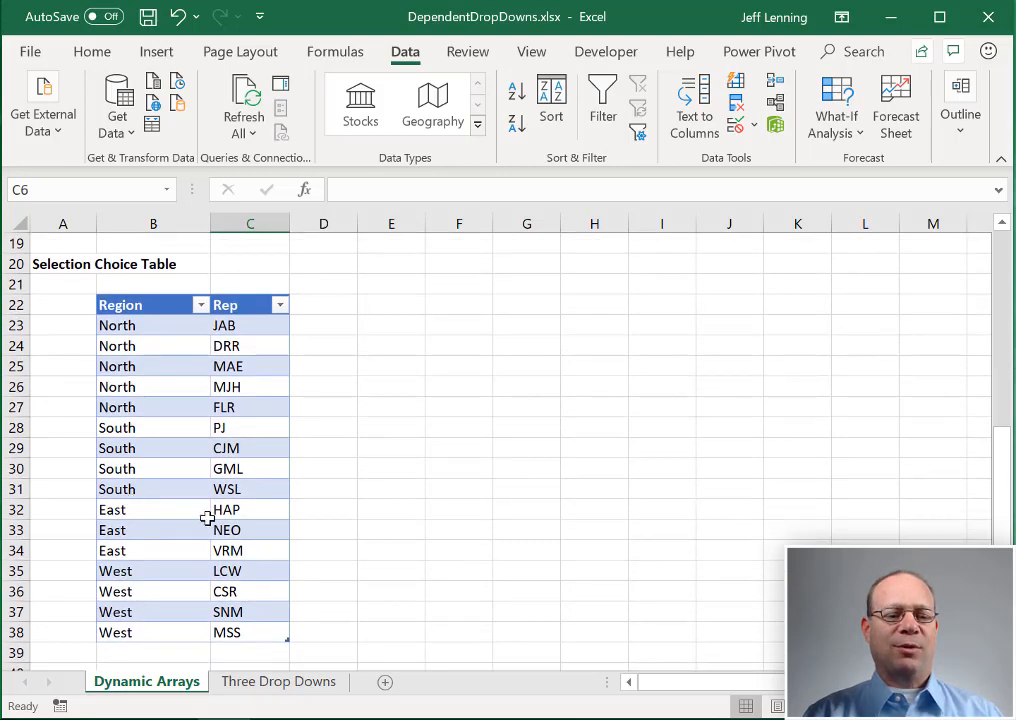
scroll("up", 3)
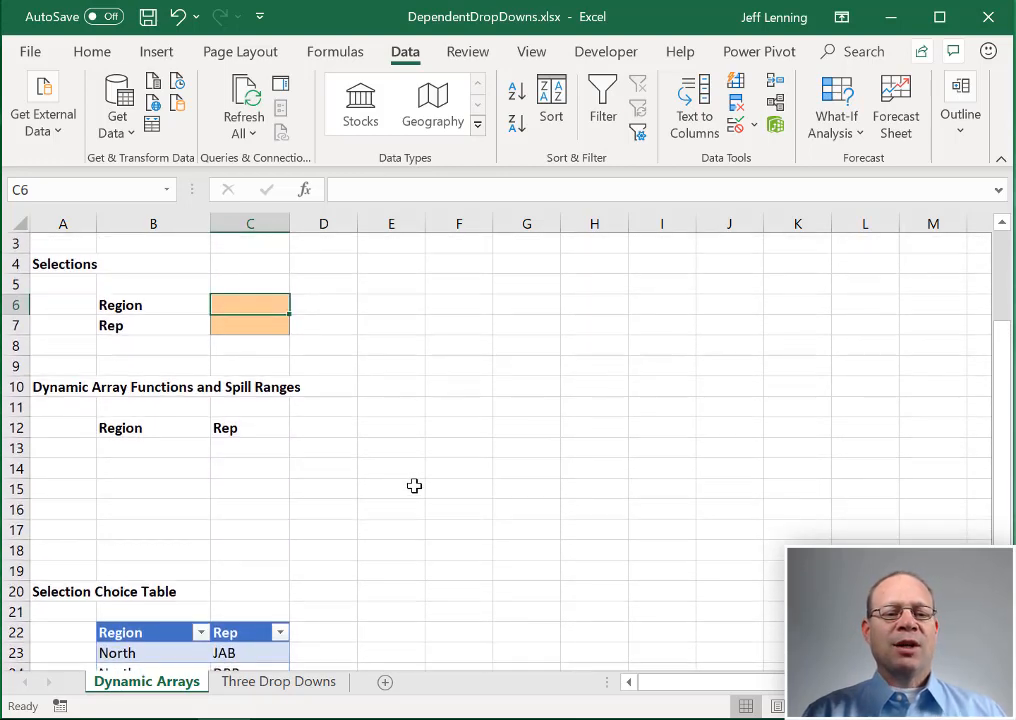
left_click(250, 324)
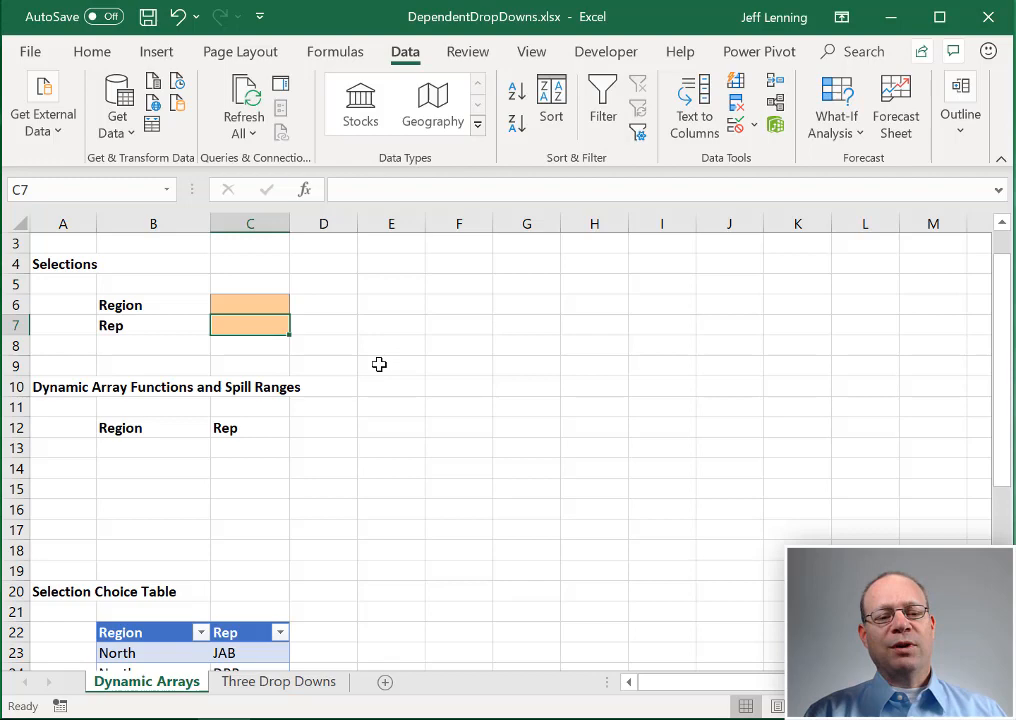
scroll("down", 3)
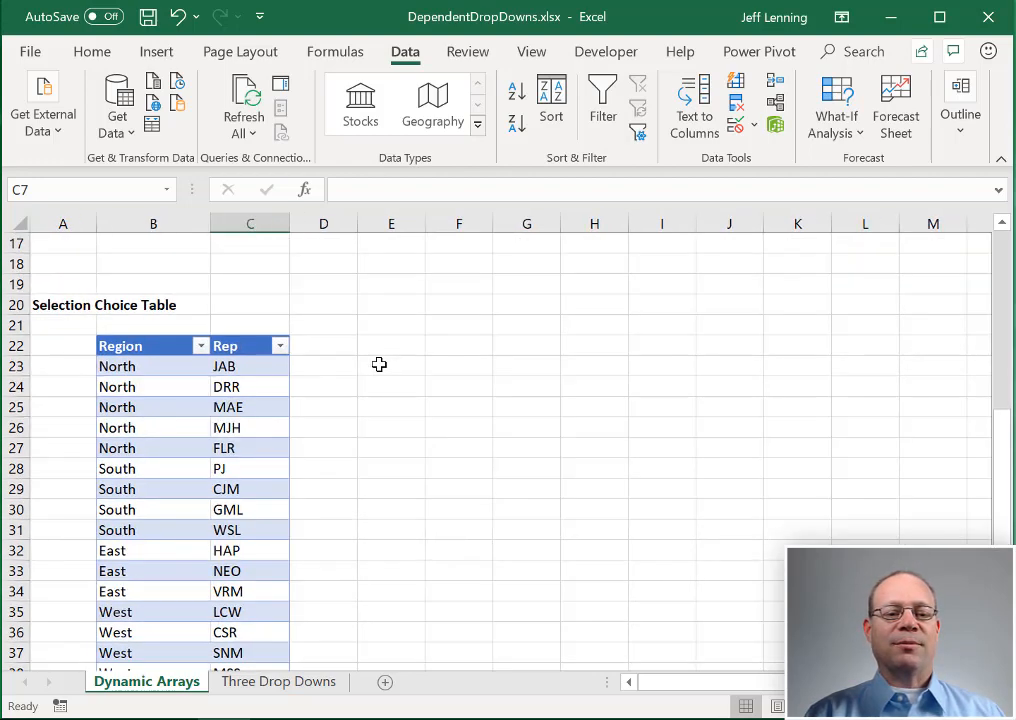
scroll("up", 3)
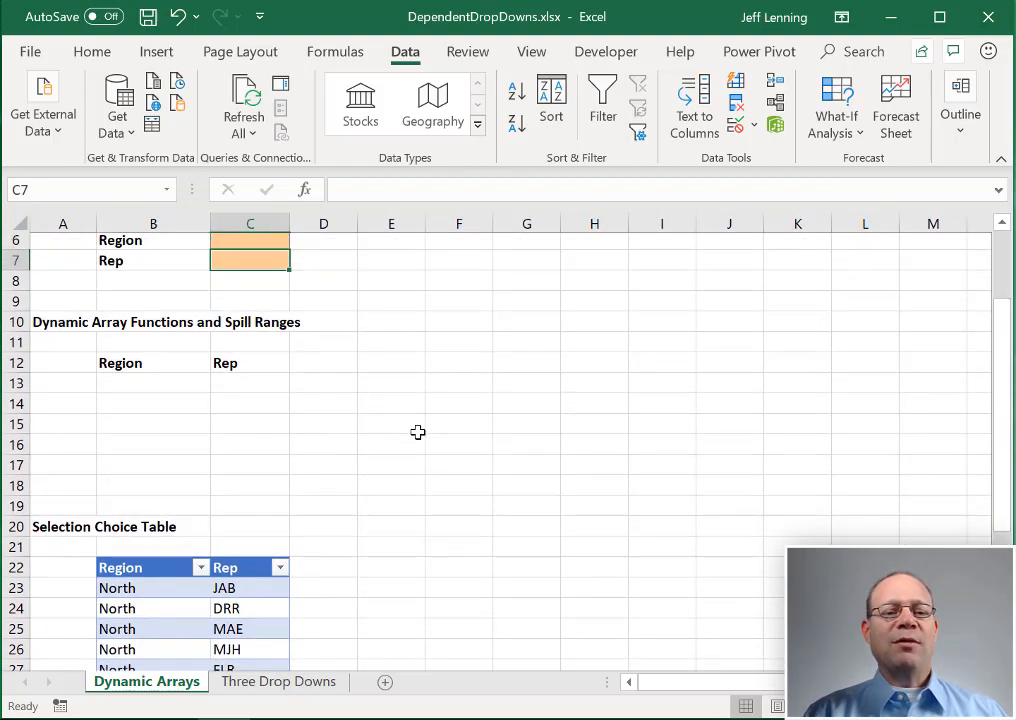
Step: Enter =UNIQUE(Choices[Region]) in B13 so North, South, East and West spill below
left_click(152, 386)
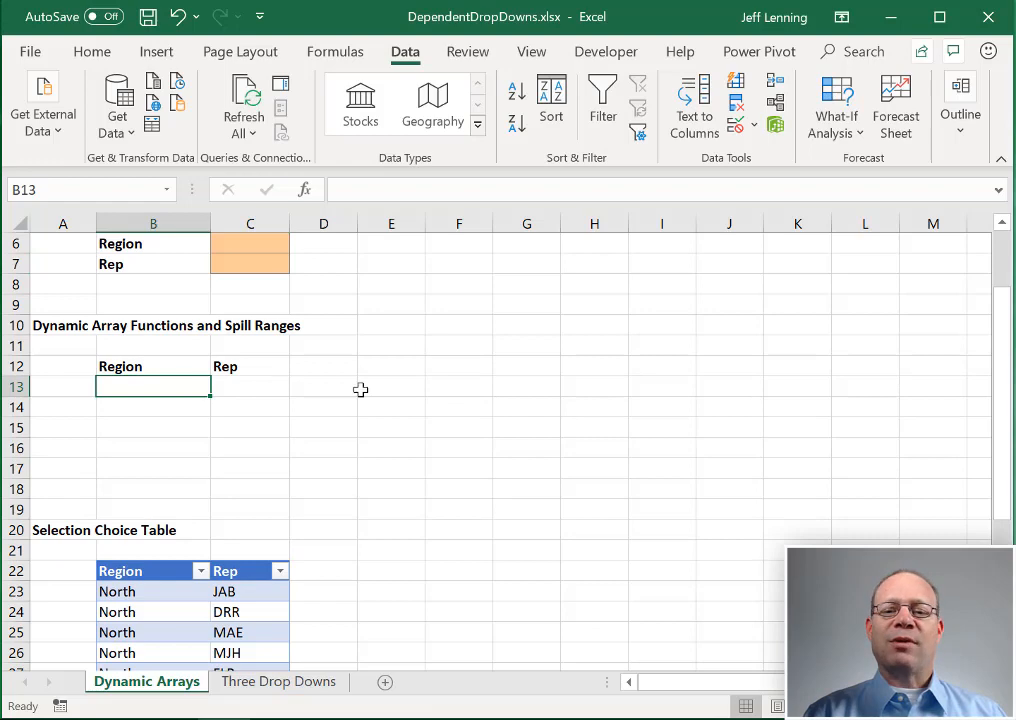
scroll("up", 3)
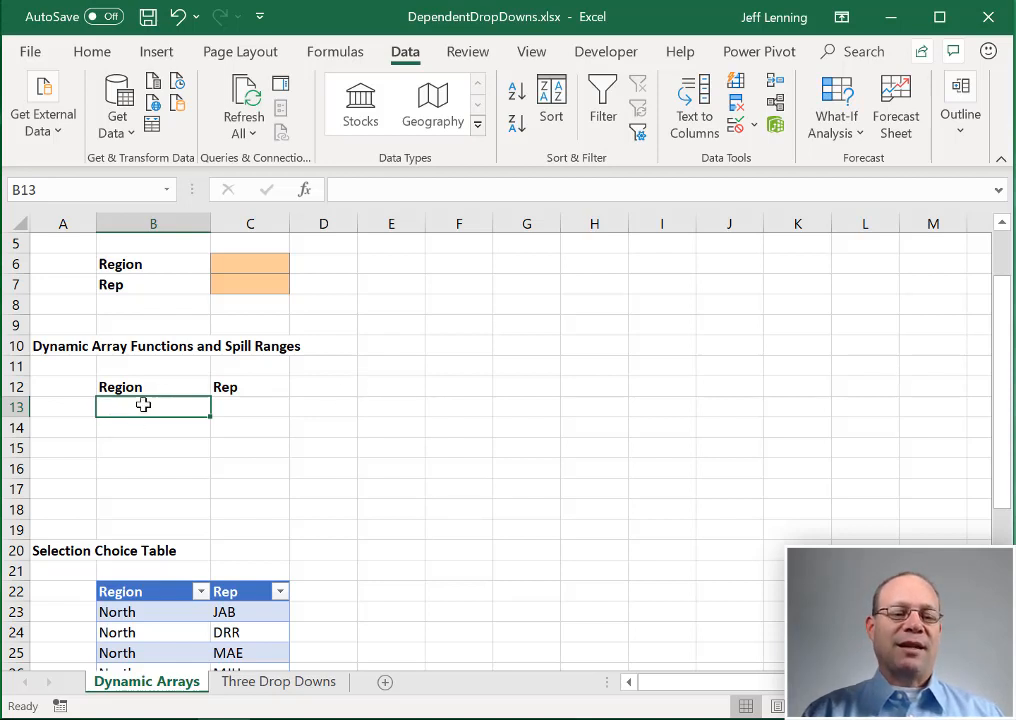
mouse_move(156, 450)
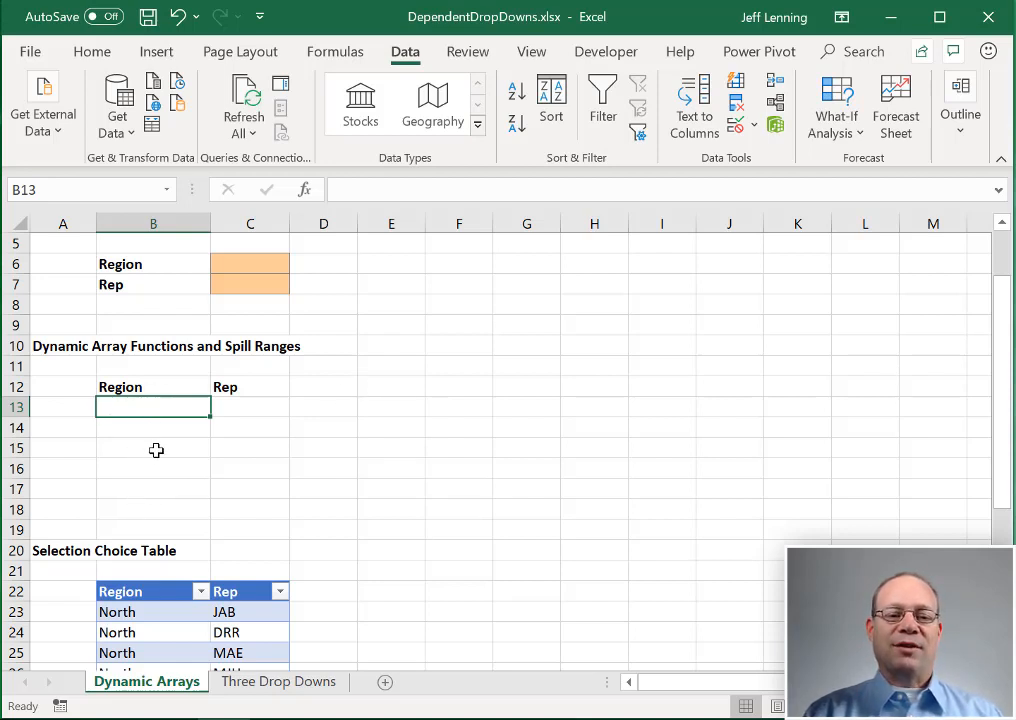
left_click_drag(152, 406, 152, 488)
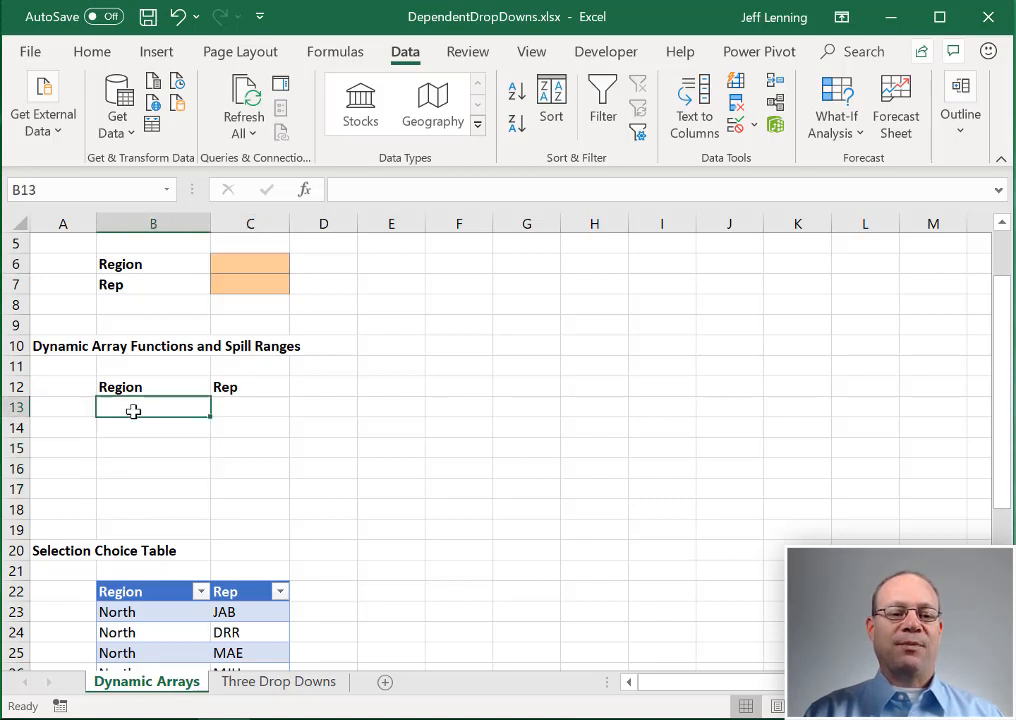
type("=")
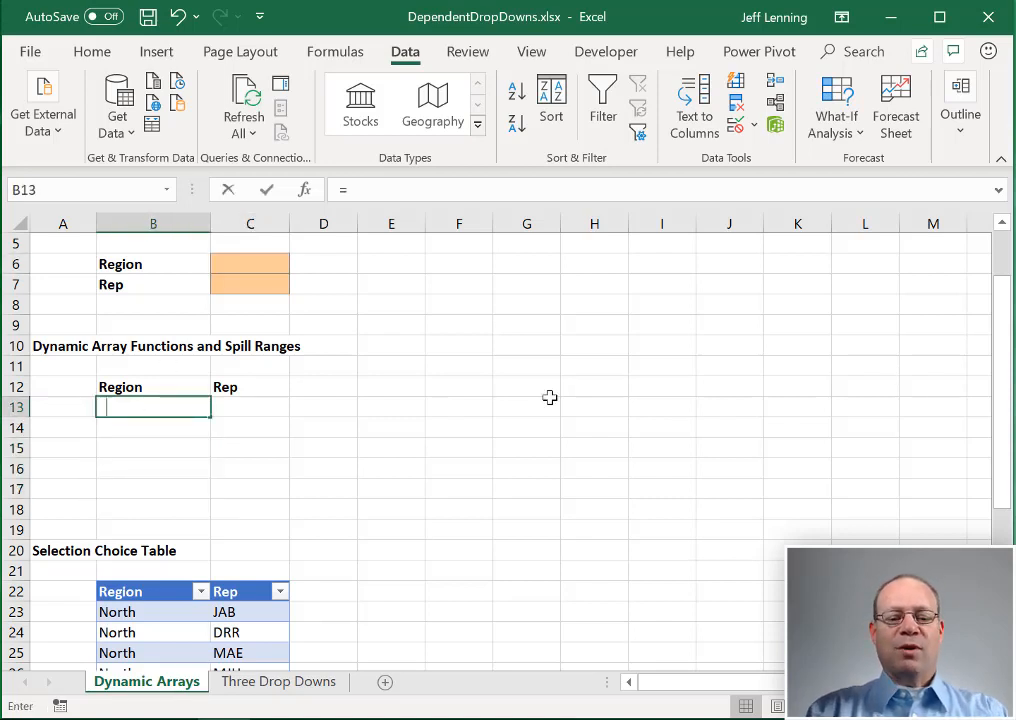
type("=uni")
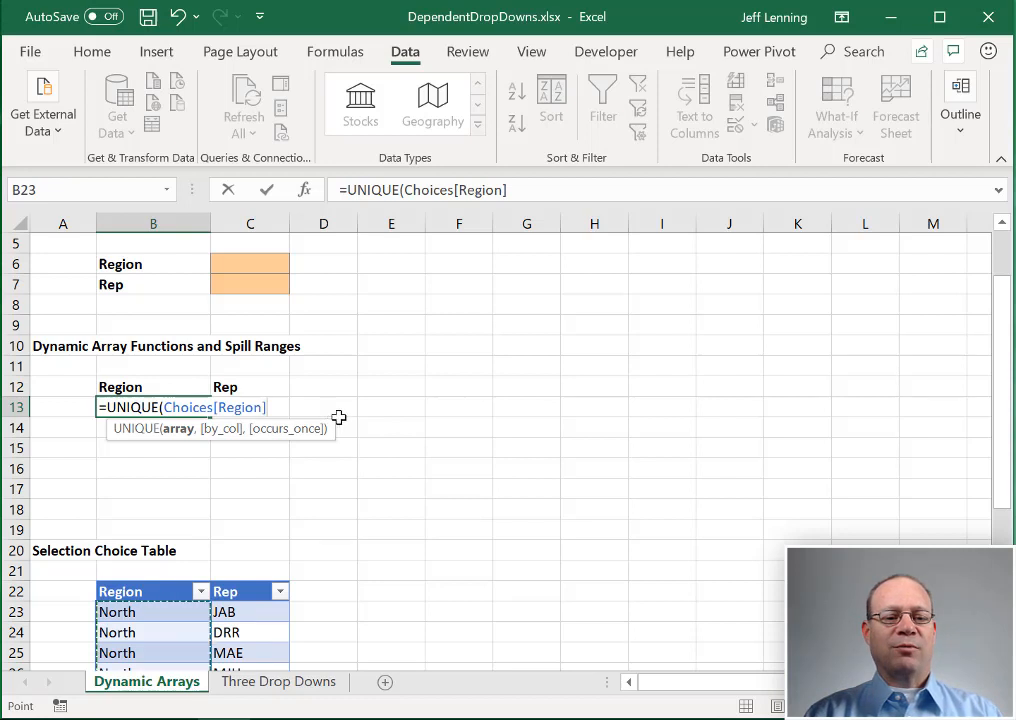
mouse_move(460, 464)
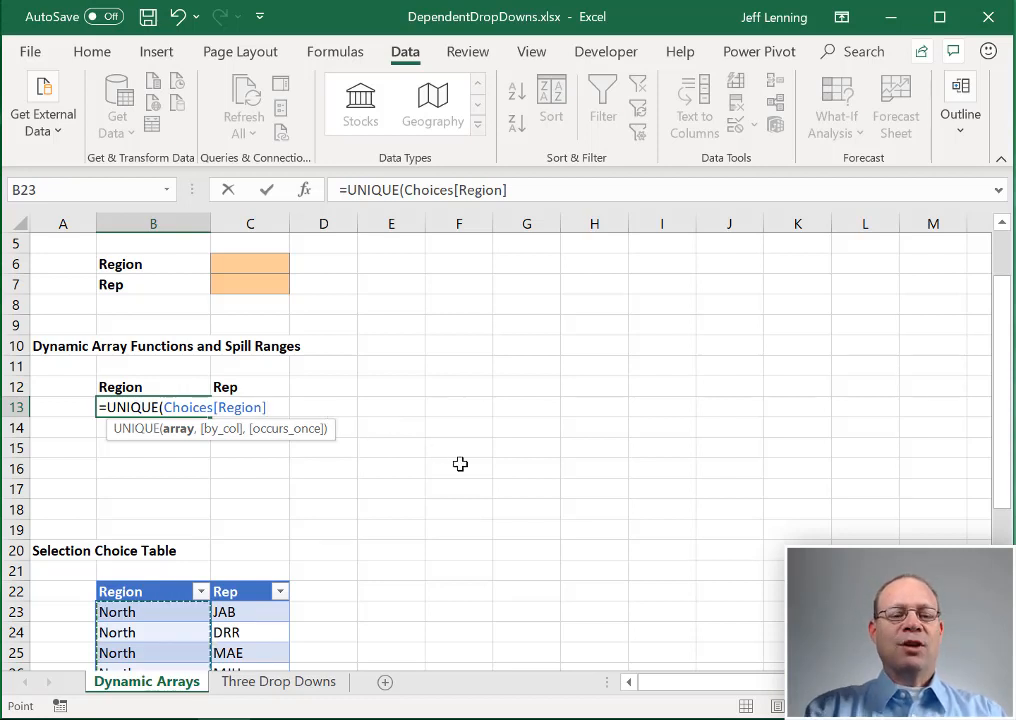
key("Return")
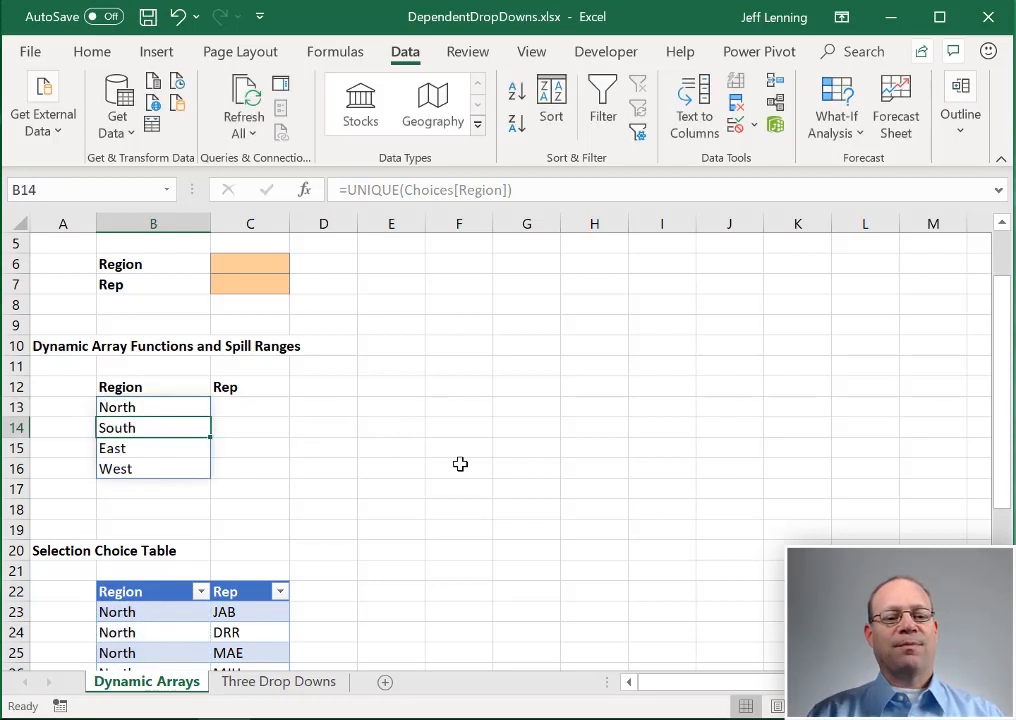
mouse_move(168, 414)
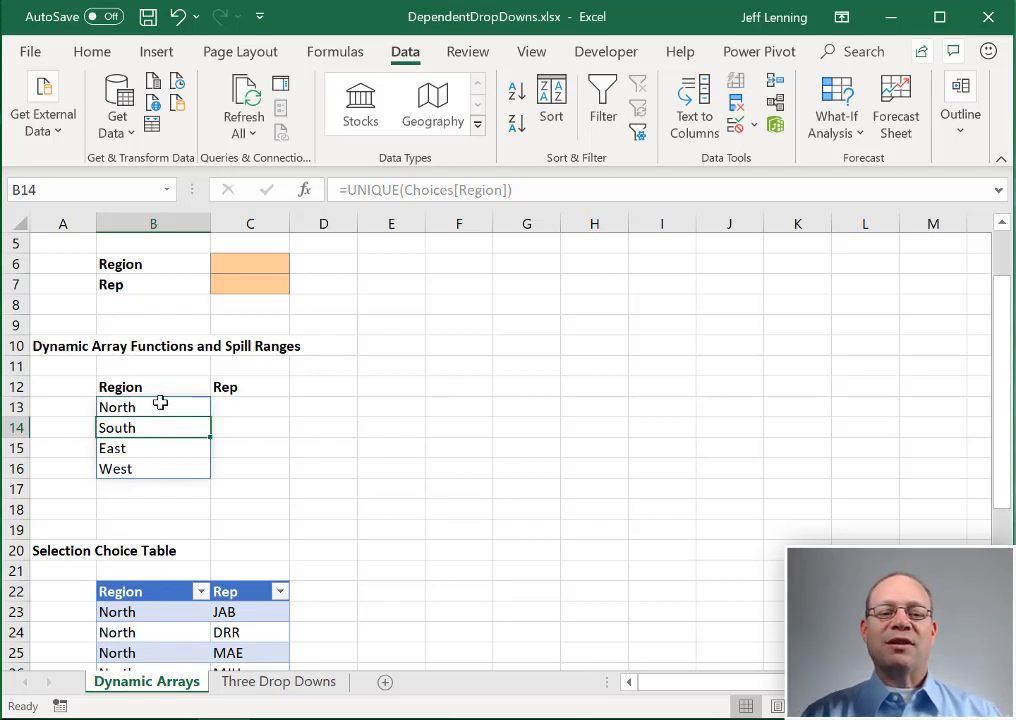
mouse_move(164, 476)
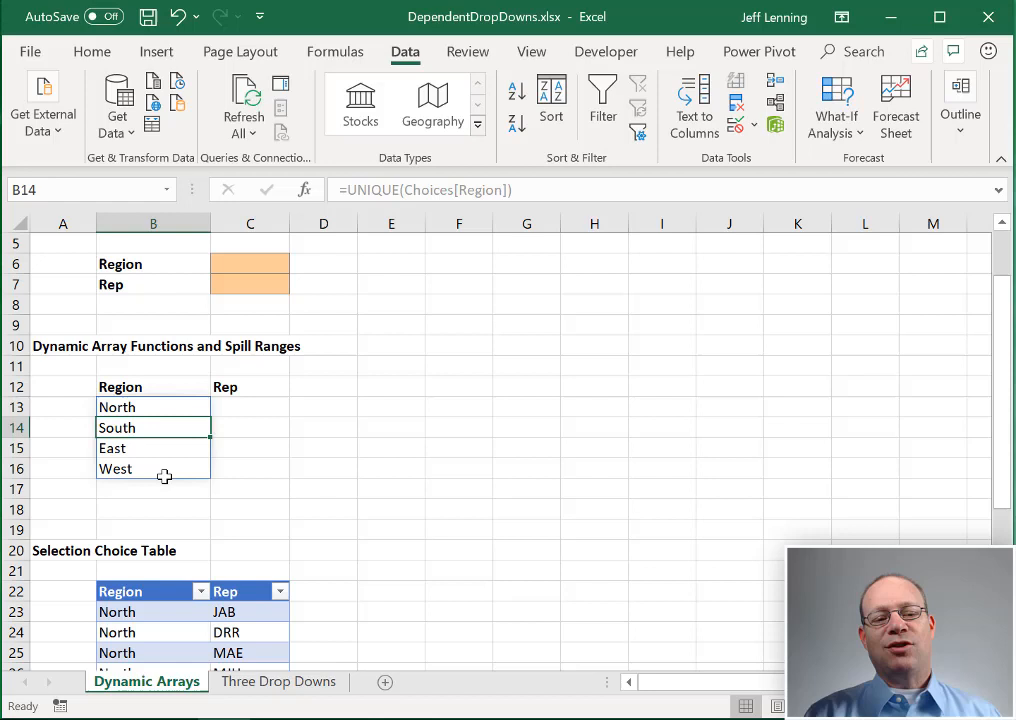
left_click(152, 408)
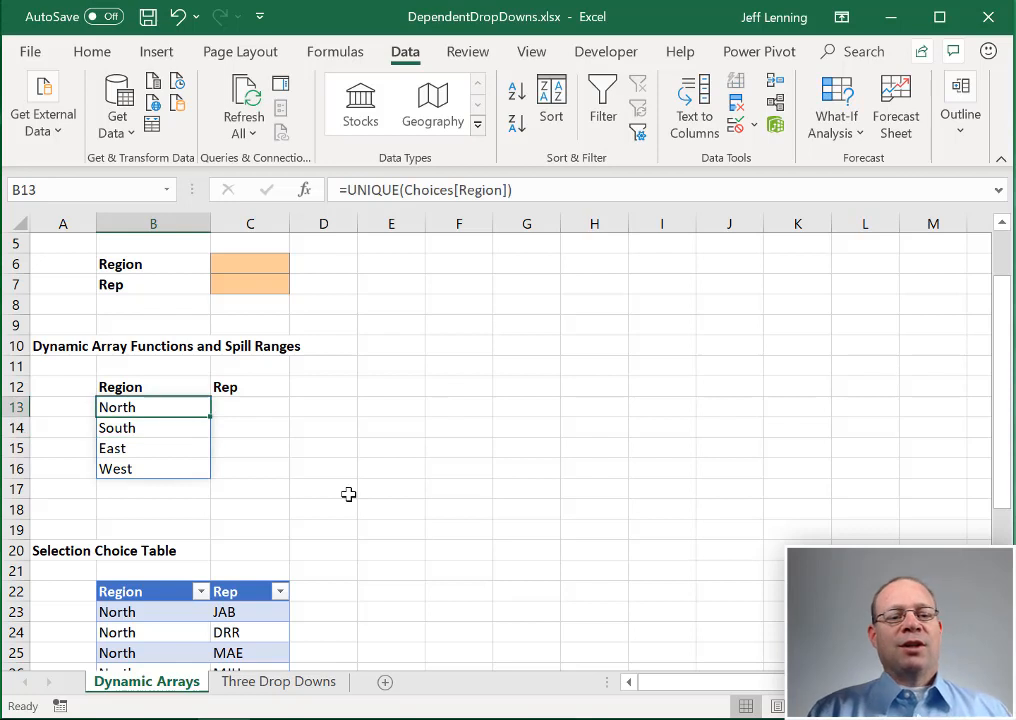
mouse_move(260, 260)
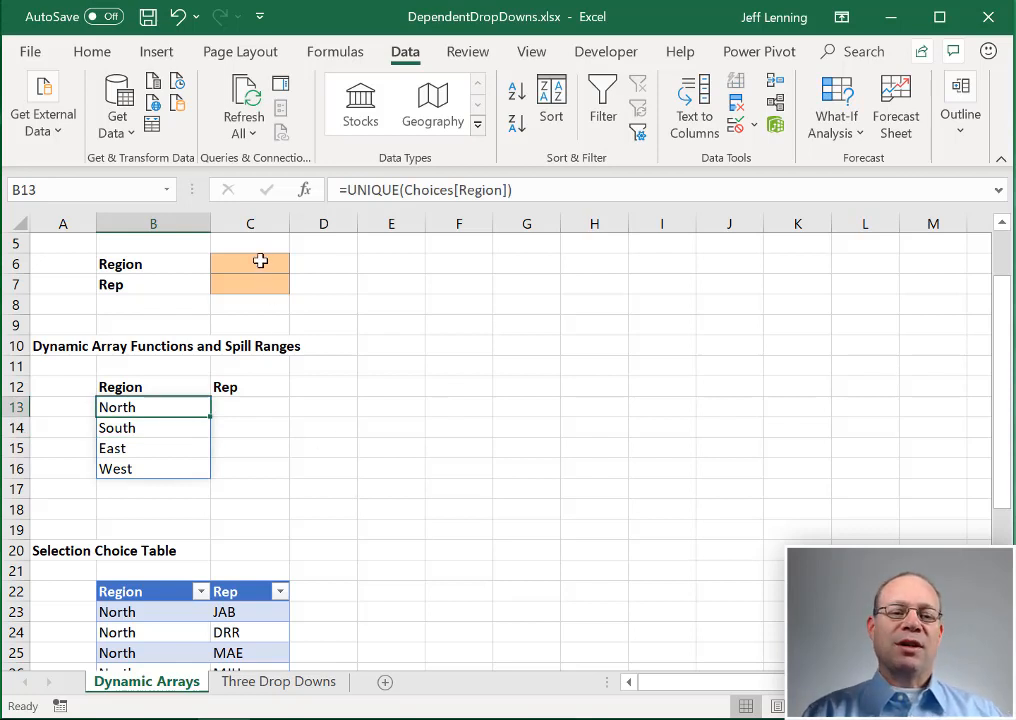
left_click(250, 264)
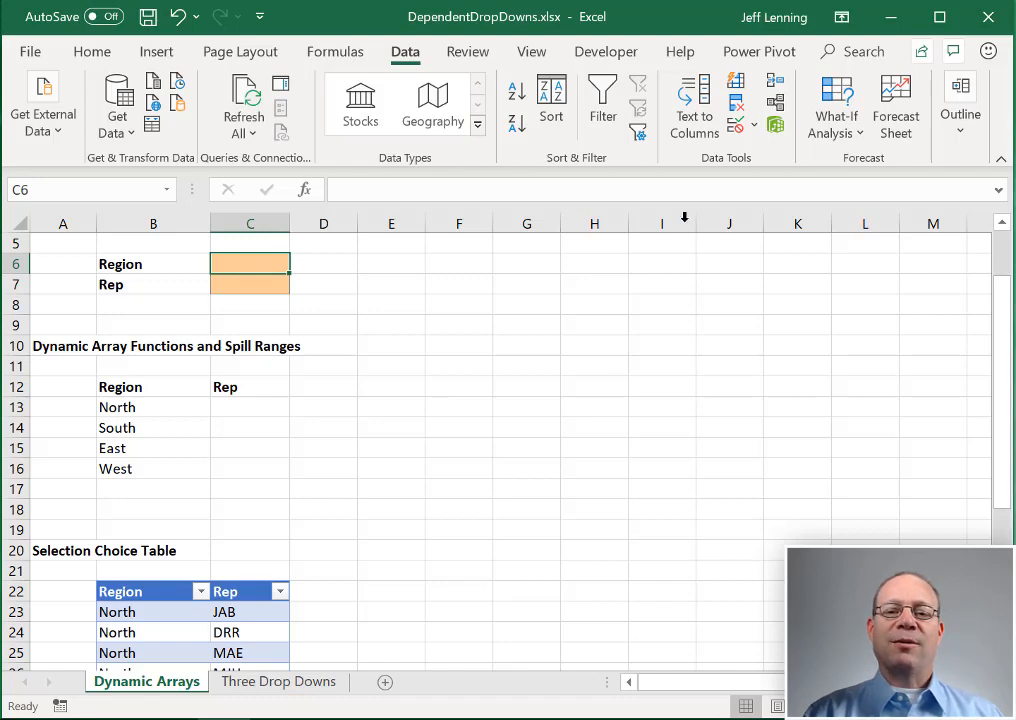
Step: Give C6 a Data Validation list sourced from the B13# region spill
left_click(736, 100)
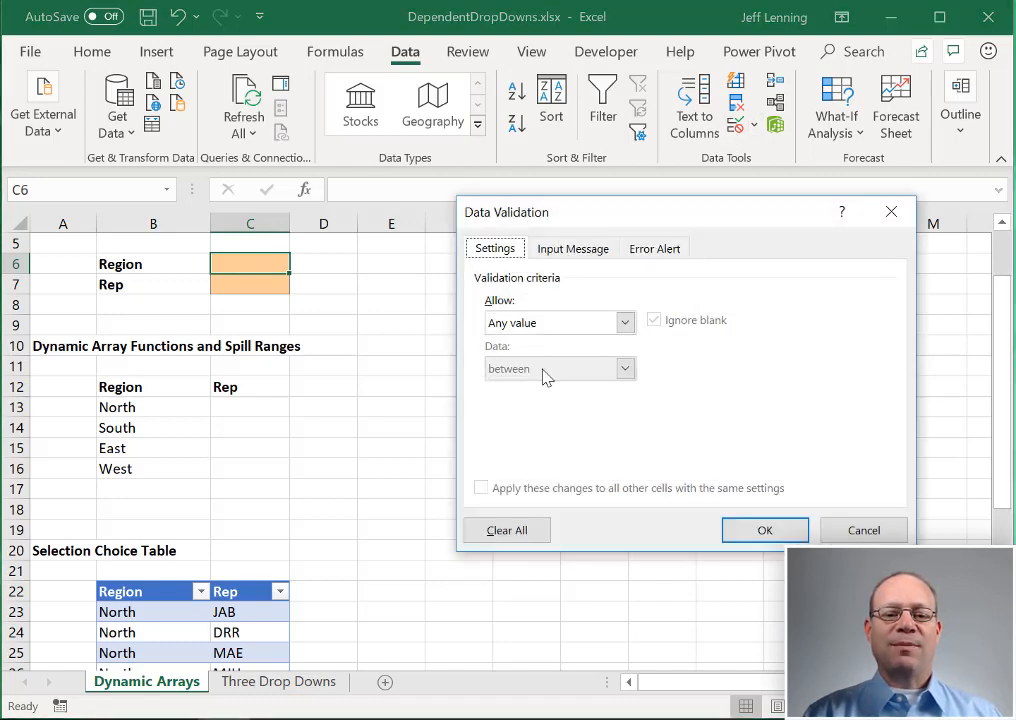
left_click(624, 322)
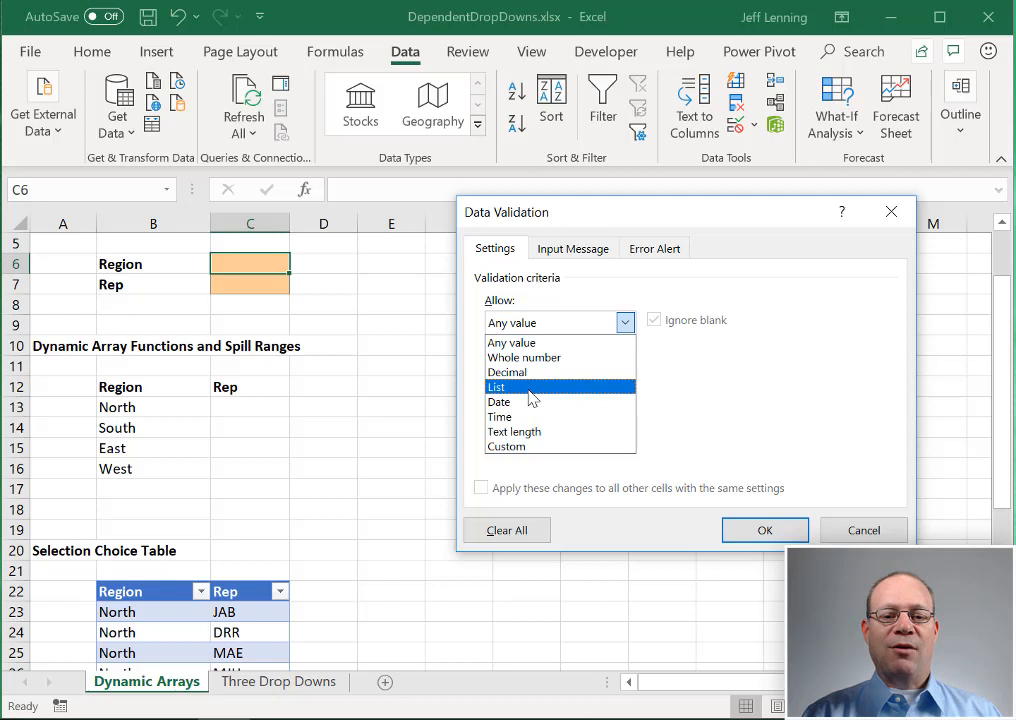
left_click(496, 388)
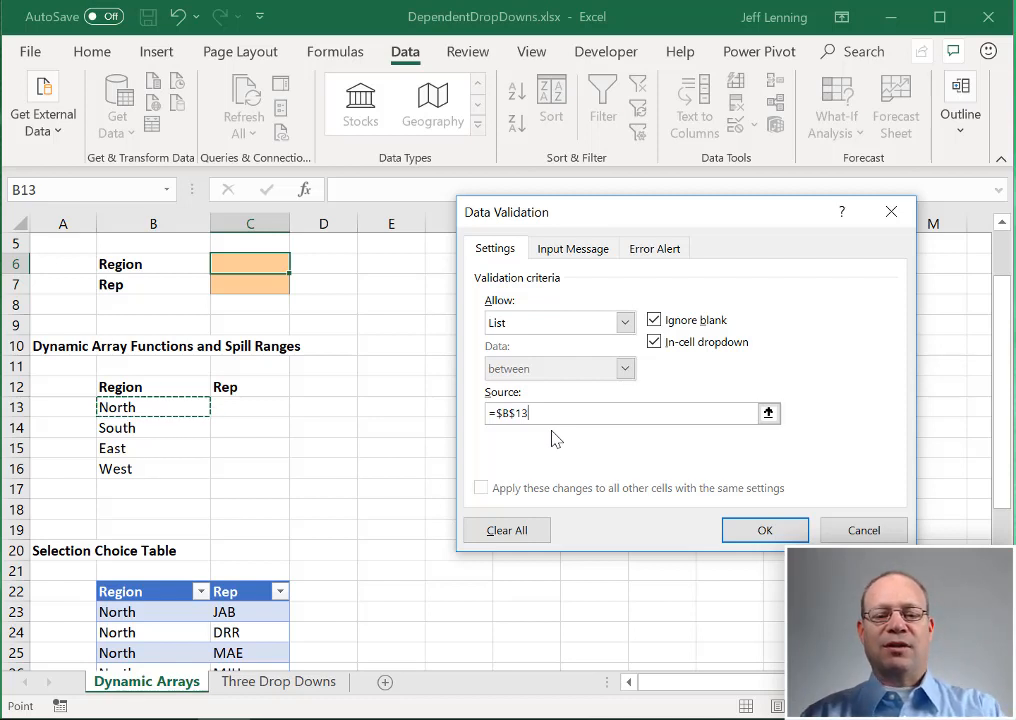
type("#")
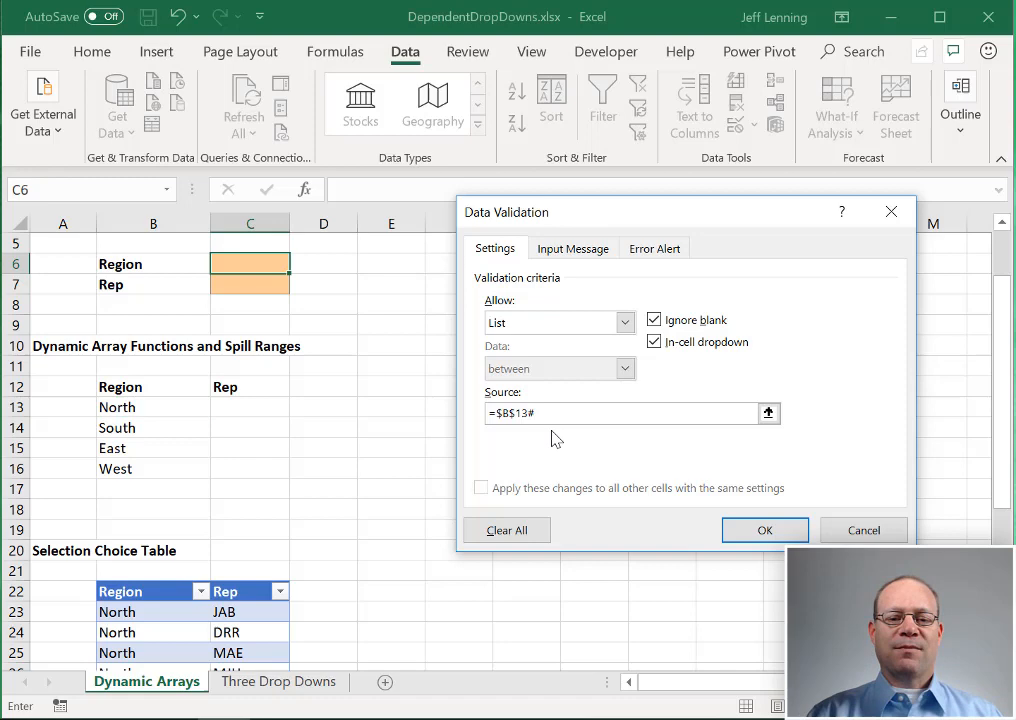
mouse_move(764, 530)
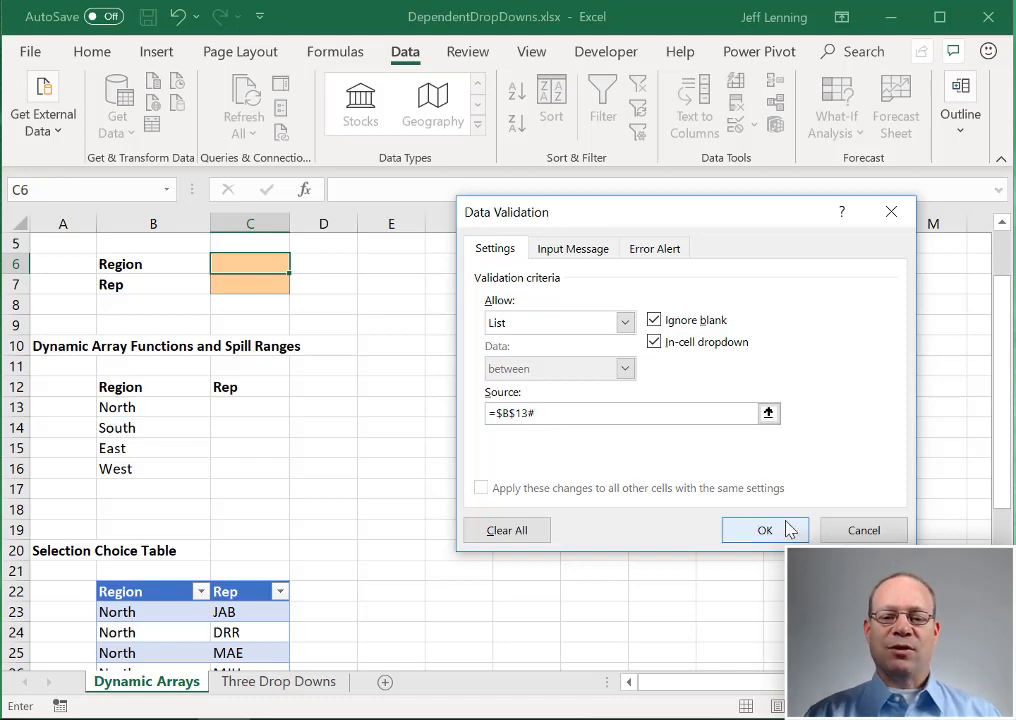
left_click(764, 530)
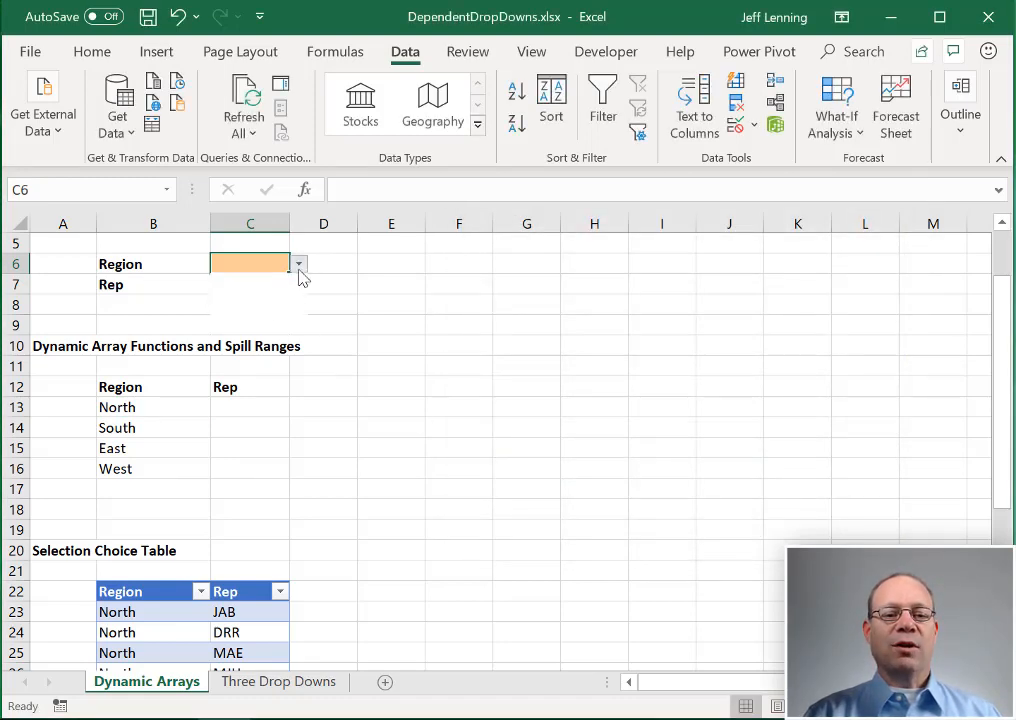
Step: Choose North from the new C6 dropdown and review the Choices table
left_click(298, 264)
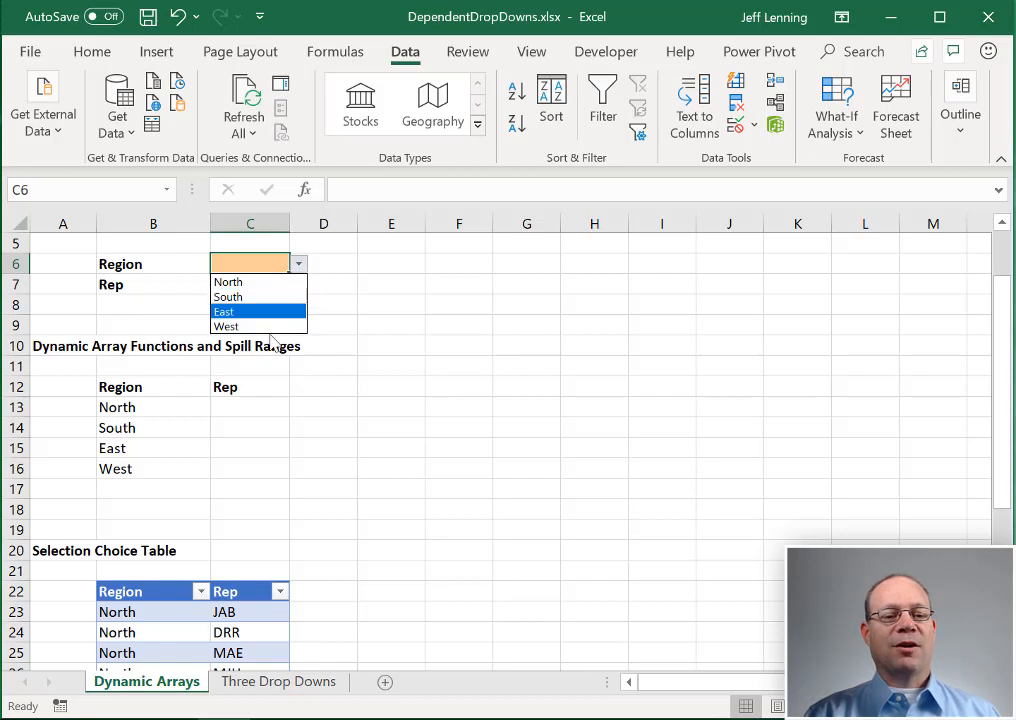
left_click(228, 282)
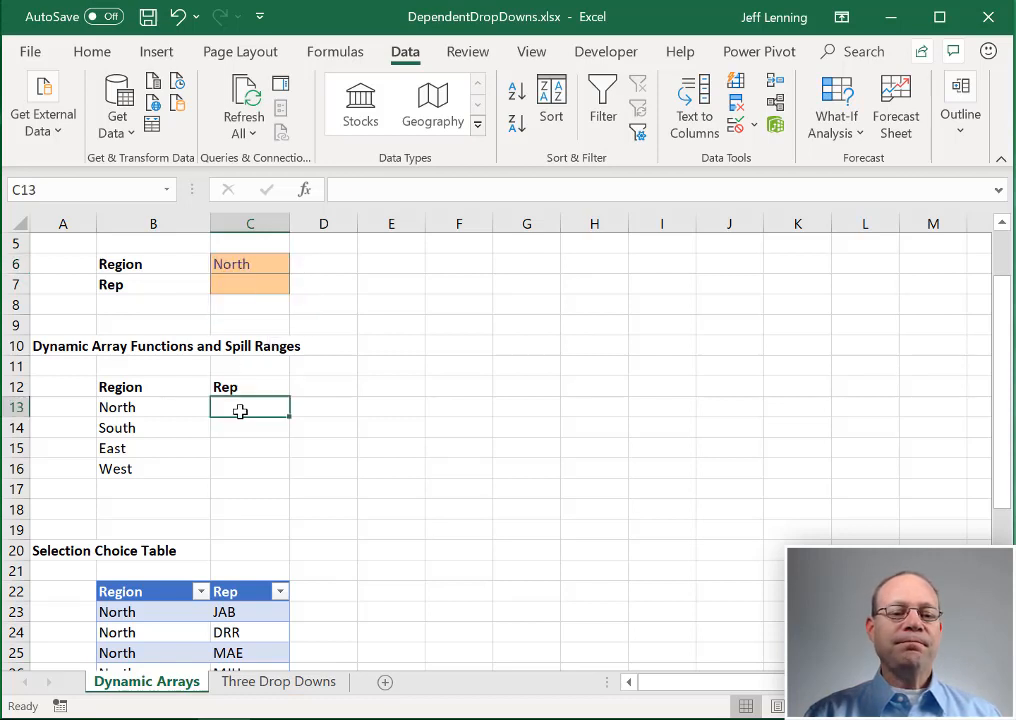
mouse_move(472, 408)
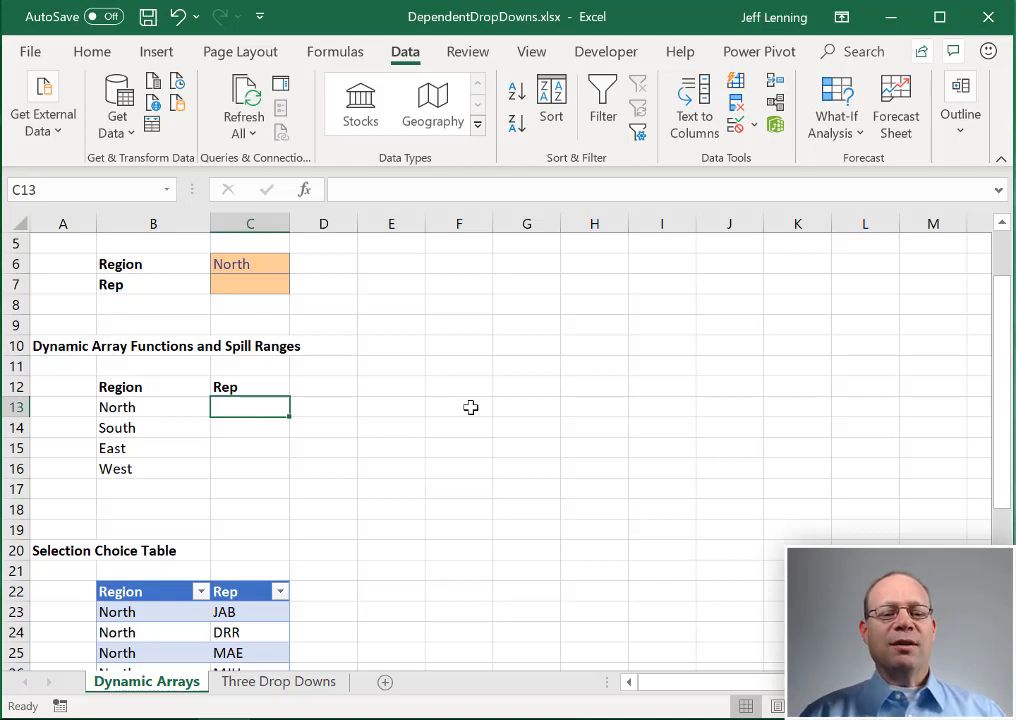
scroll("down", 3)
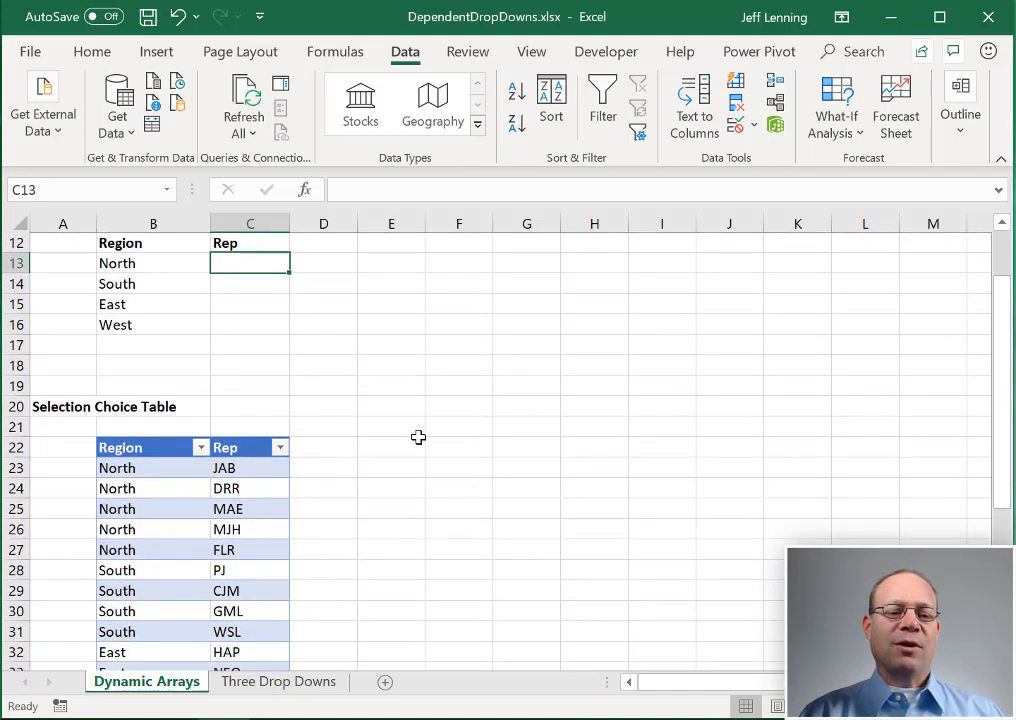
scroll("up", 3)
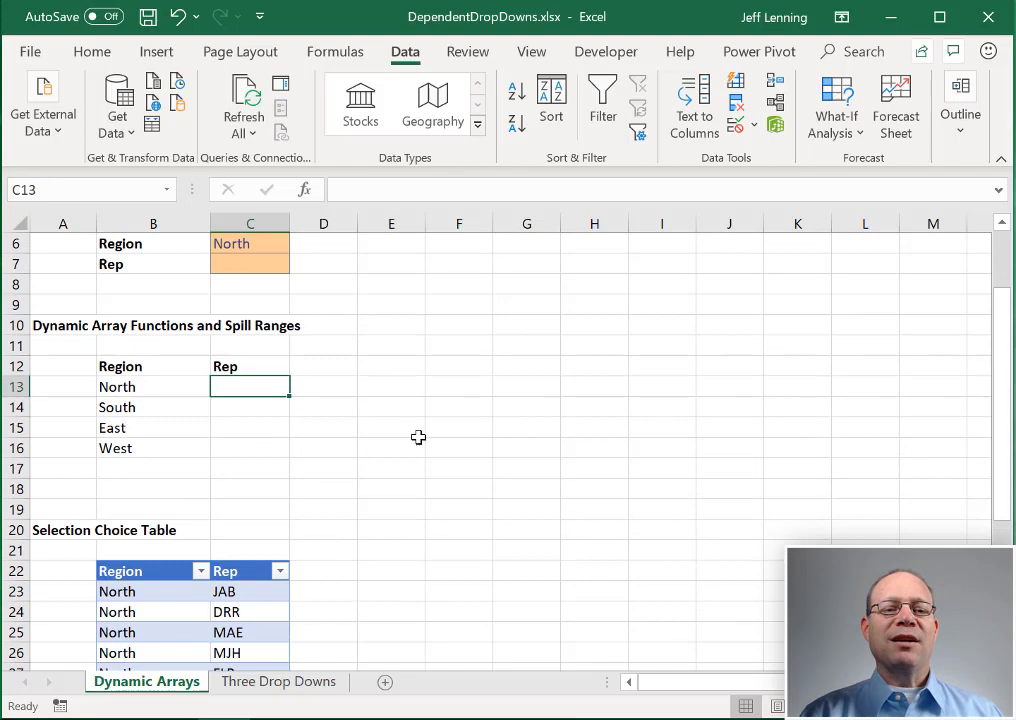
scroll("up", 3)
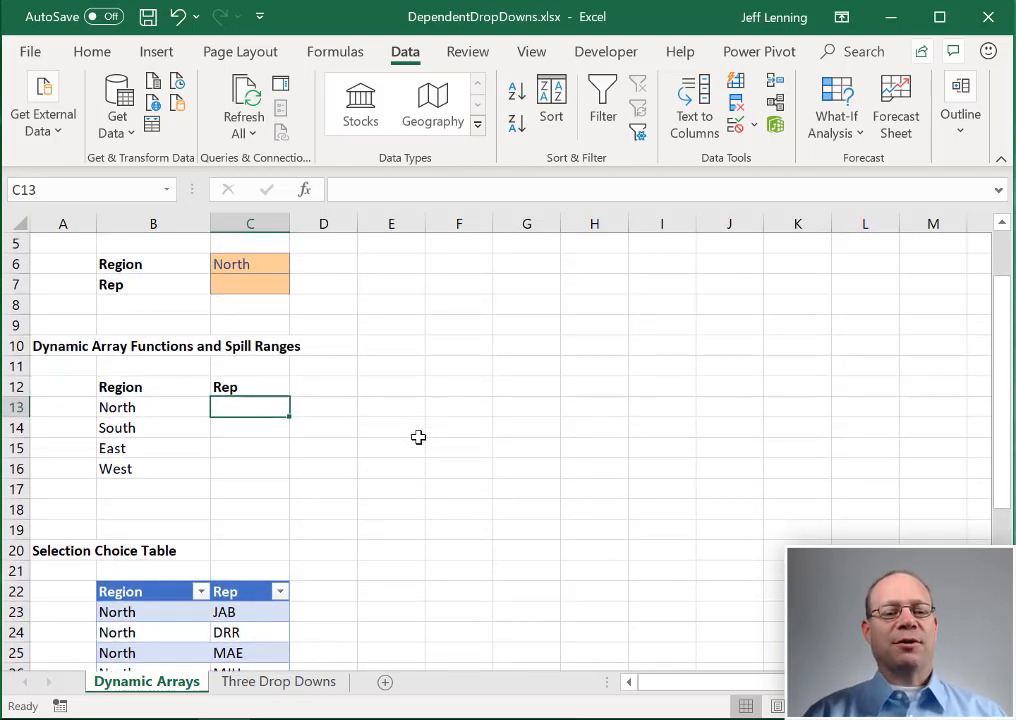
Step: Enter =FILTER(Choices[Rep],Choices[Region]=C6) in C13 so the North reps spill
type("=f")
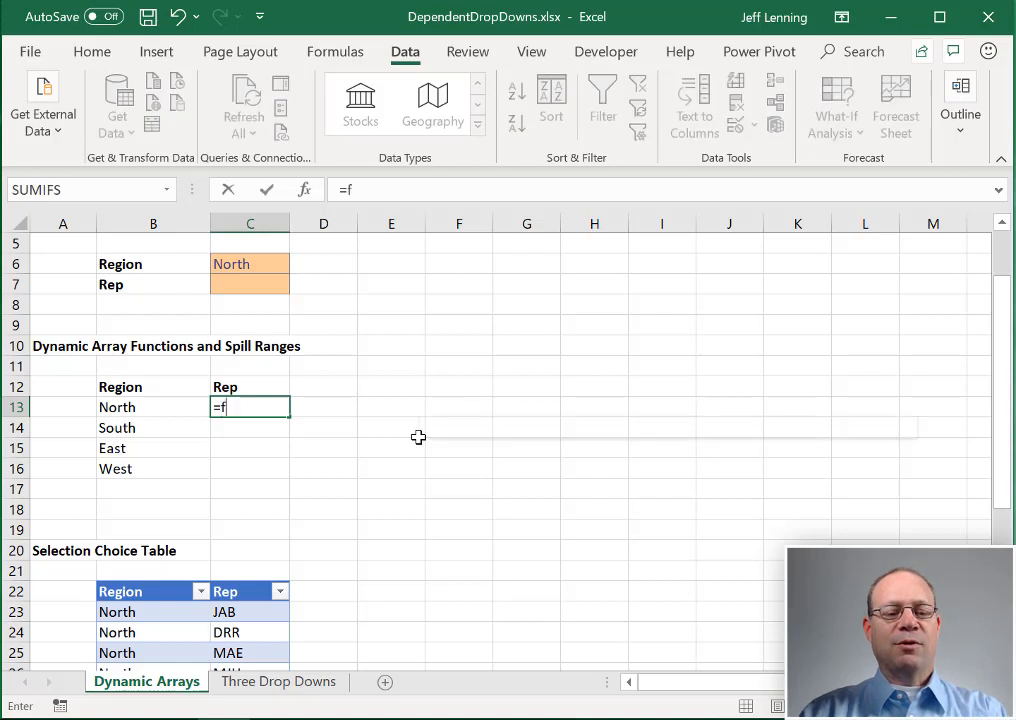
type("ILTER(")
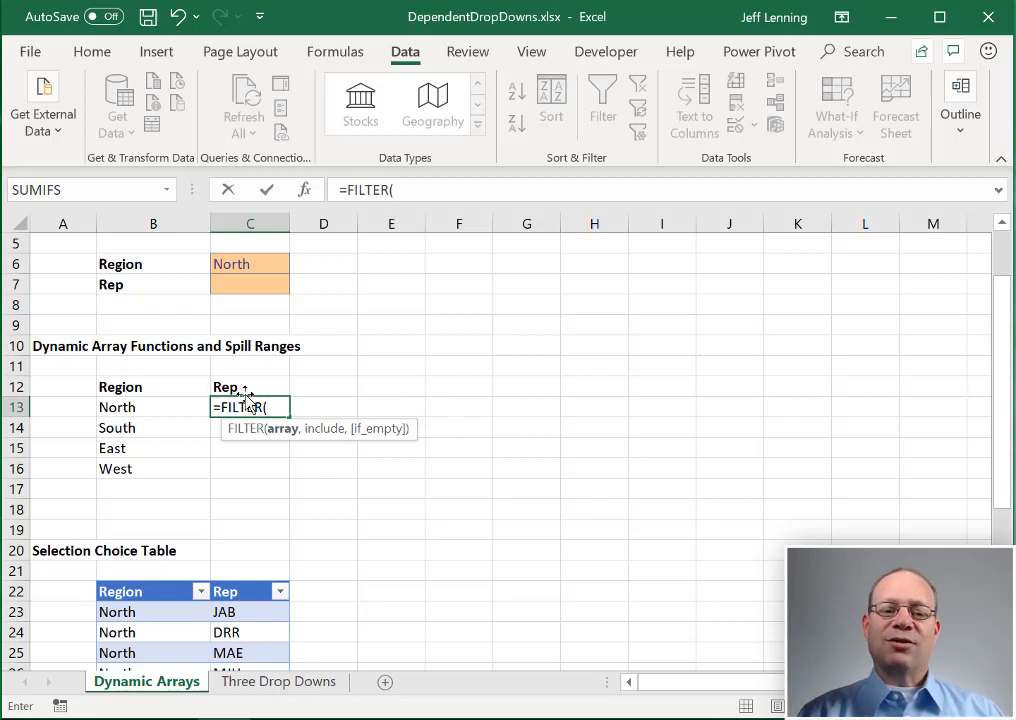
mouse_move(350, 396)
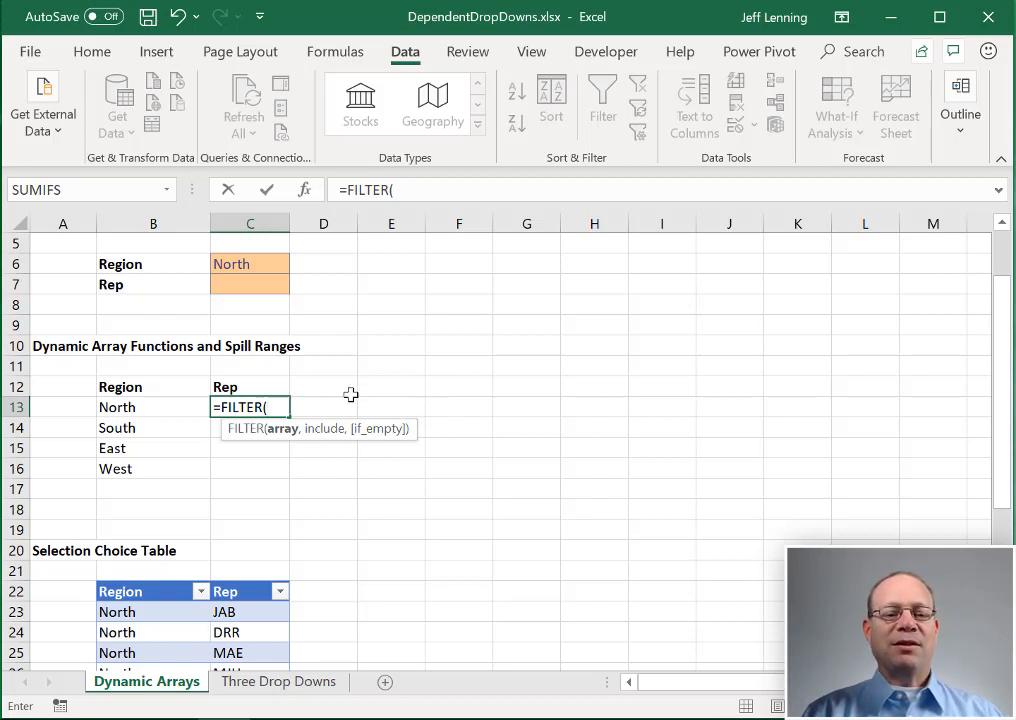
mouse_move(292, 472)
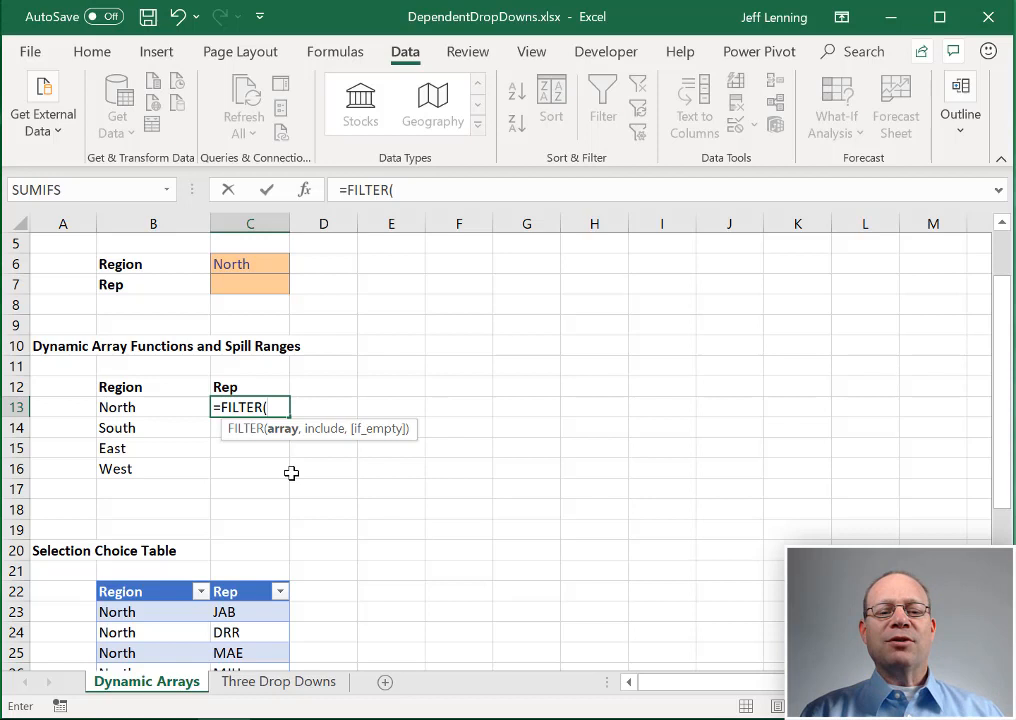
mouse_move(240, 580)
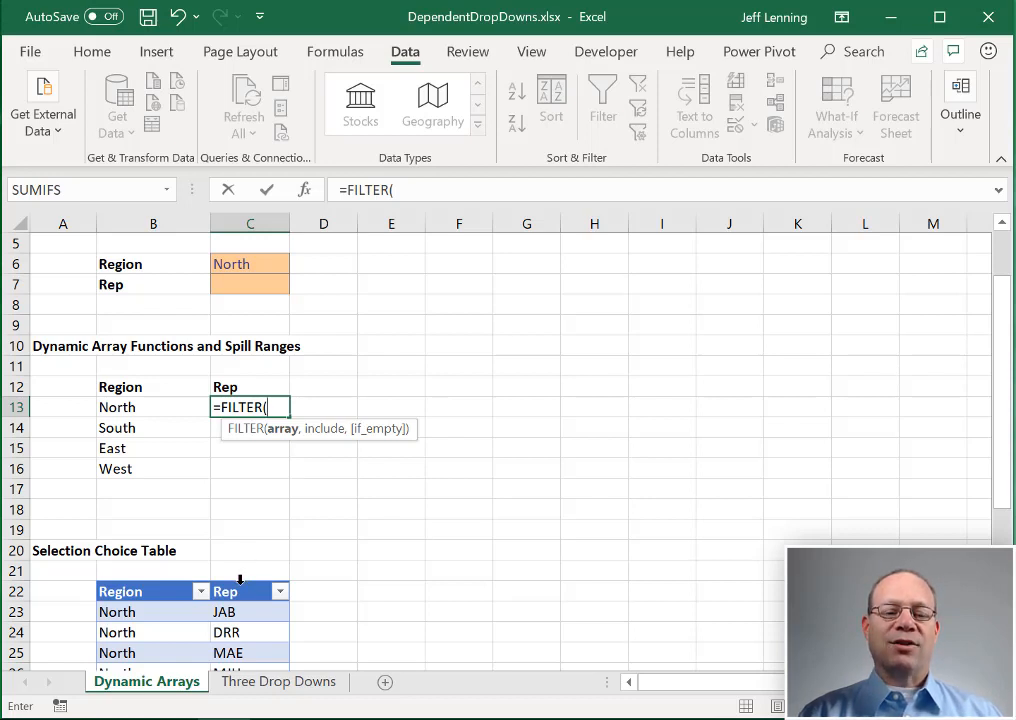
type("Choices[Rep]")
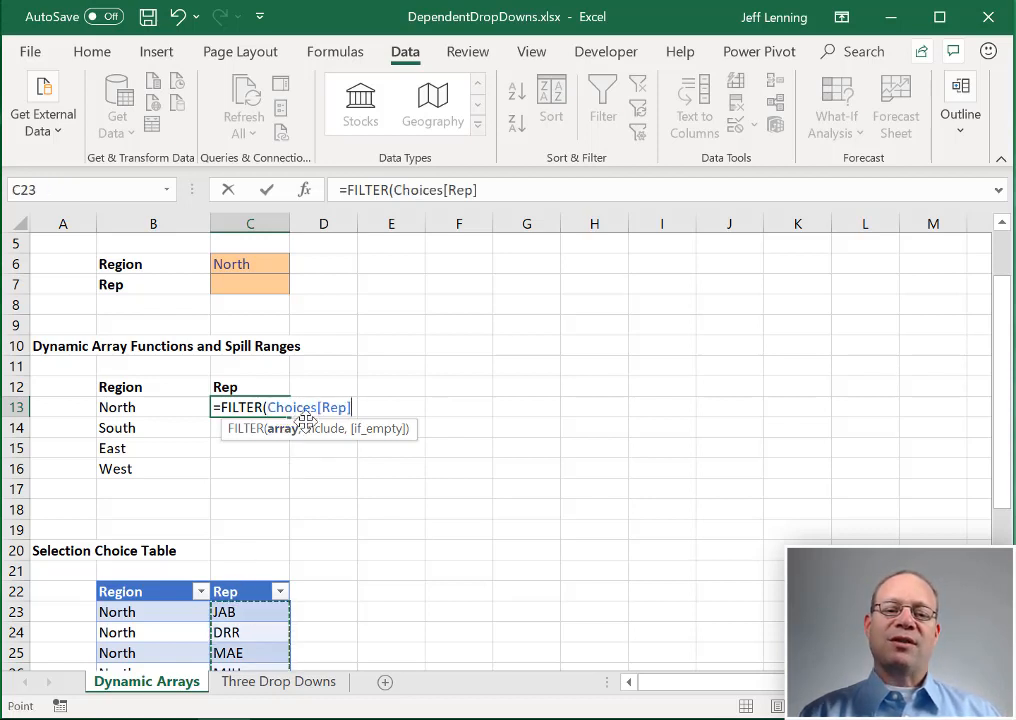
mouse_move(488, 454)
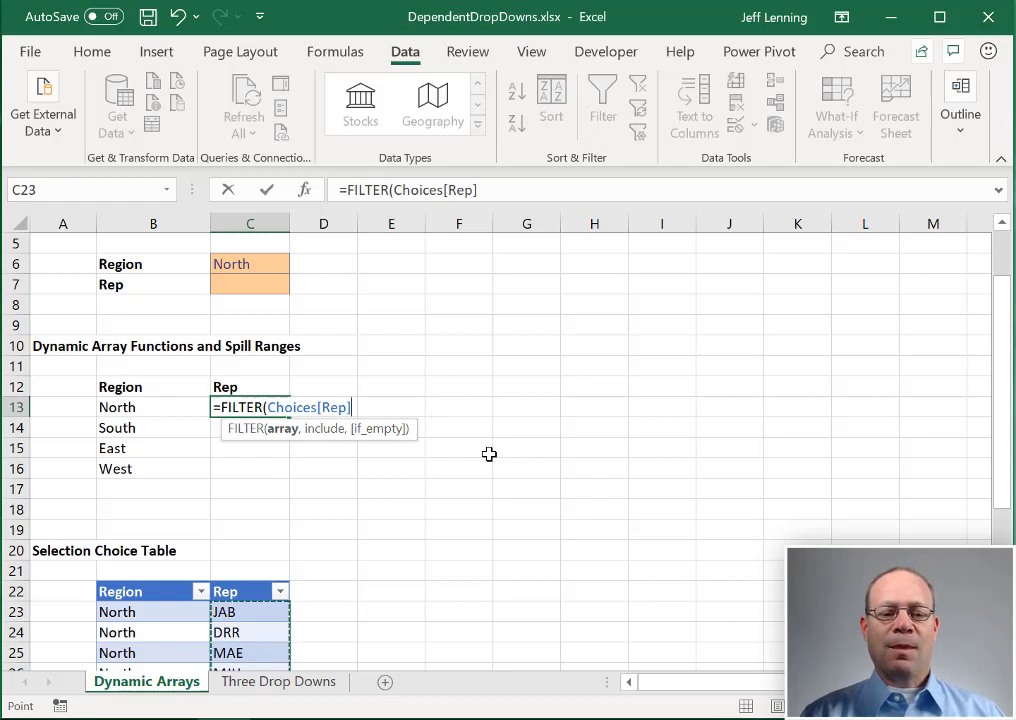
type(",Choices[Region")
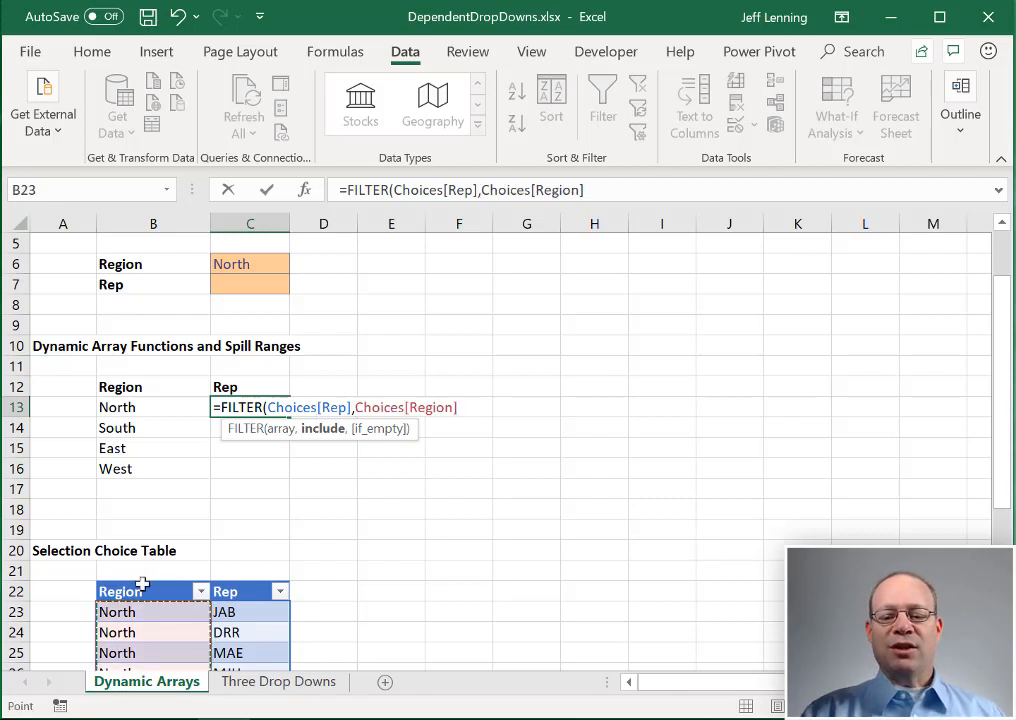
type("=")
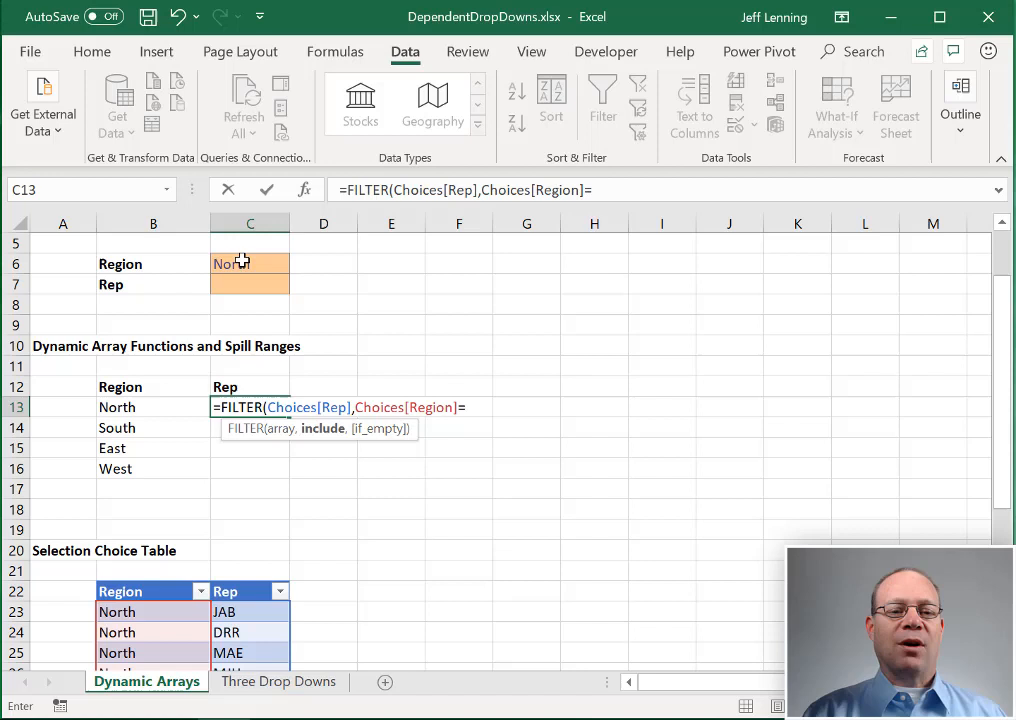
left_click(248, 264)
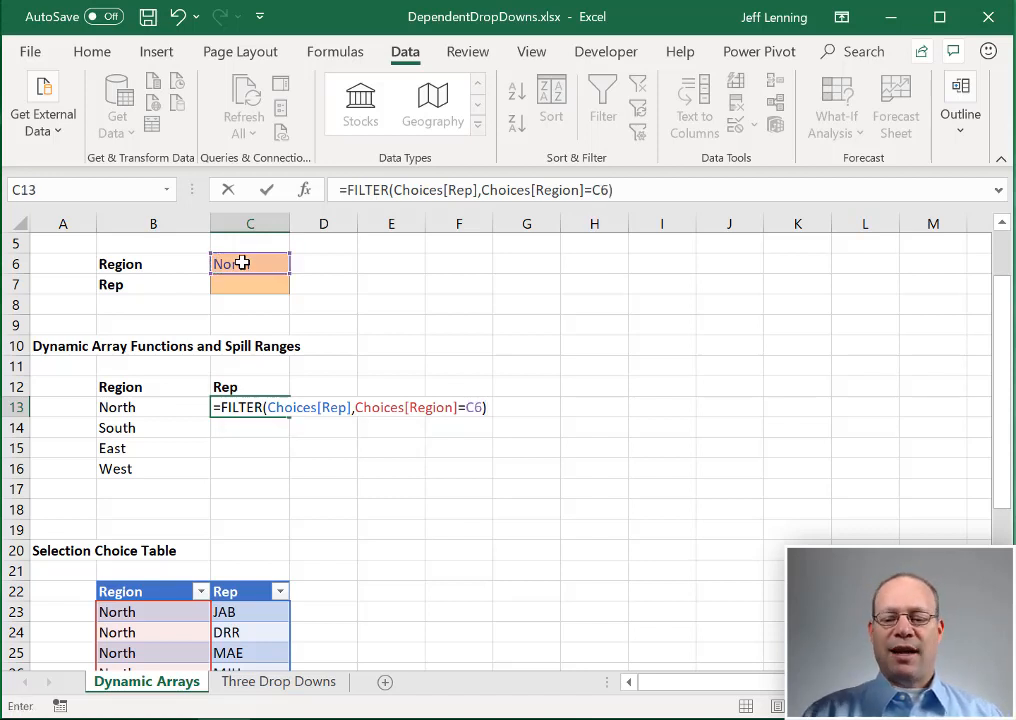
key("Return")
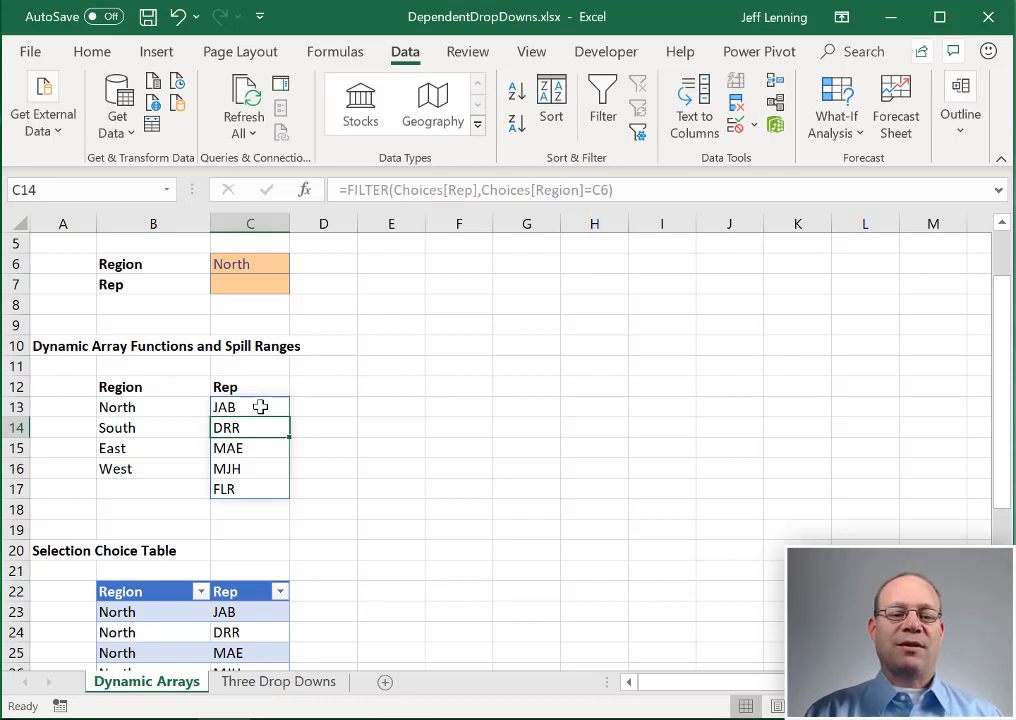
Step: Switch the Region to East so the rep spill updates, then select Rep cell C7
left_click(248, 264)
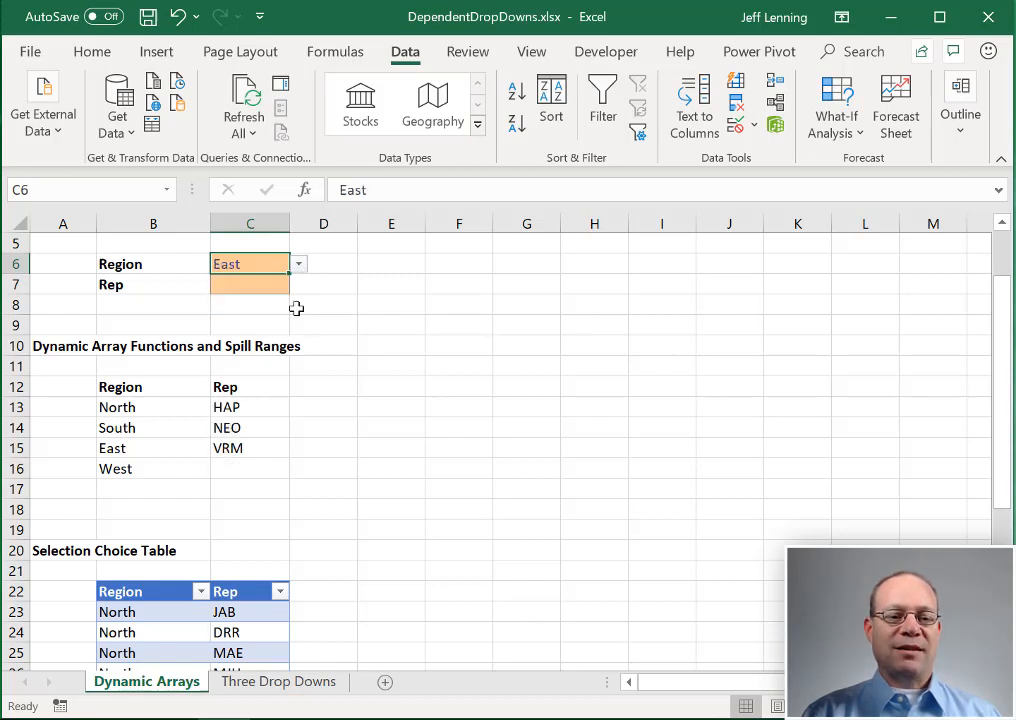
mouse_move(244, 448)
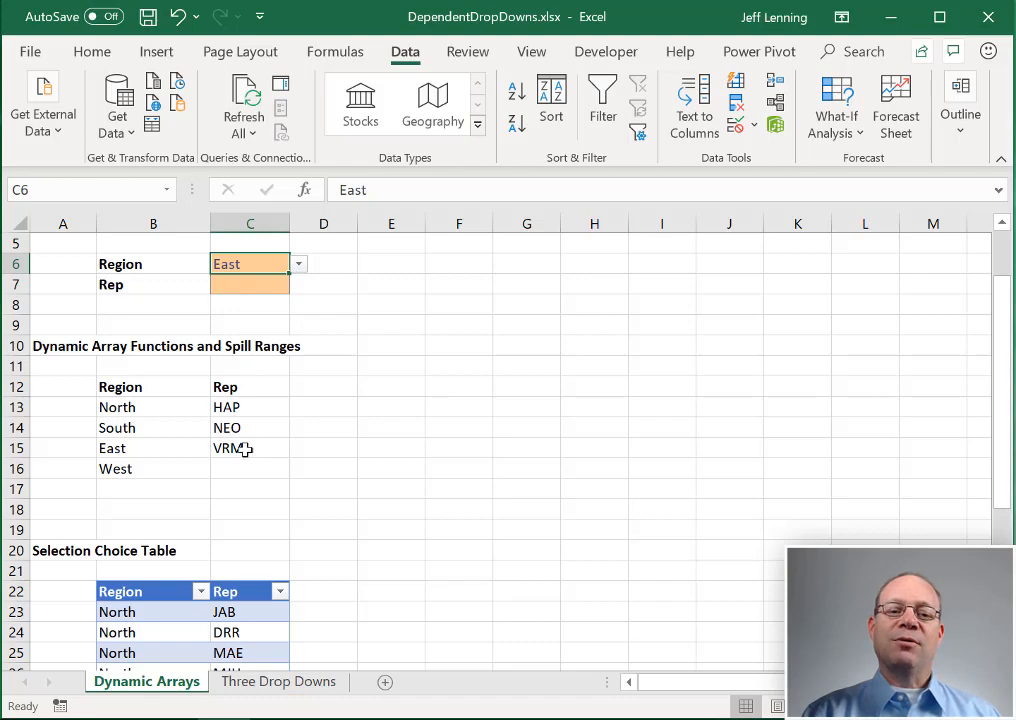
left_click(250, 284)
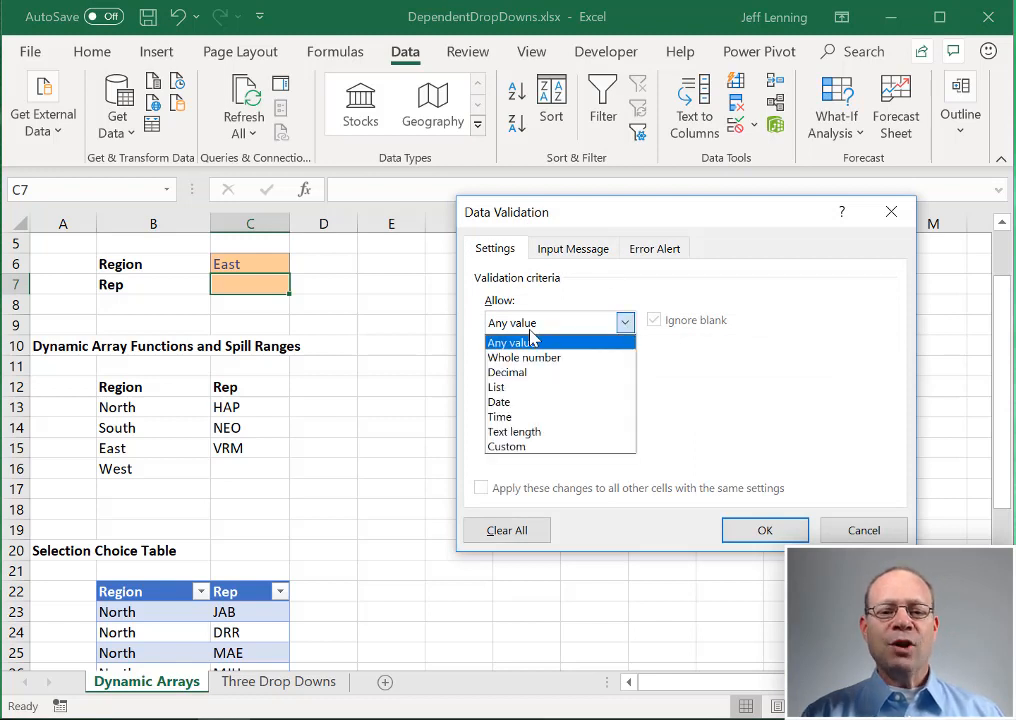
Step: Give C7 a Data Validation list sourced from =$C$13#
left_click(496, 388)
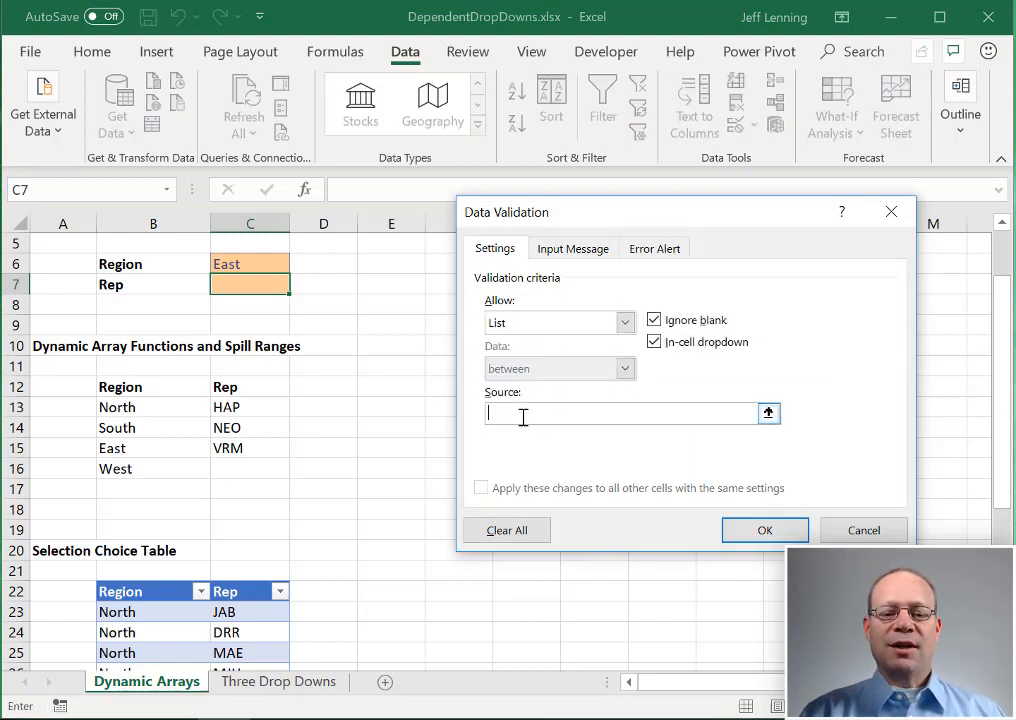
left_click(250, 408)
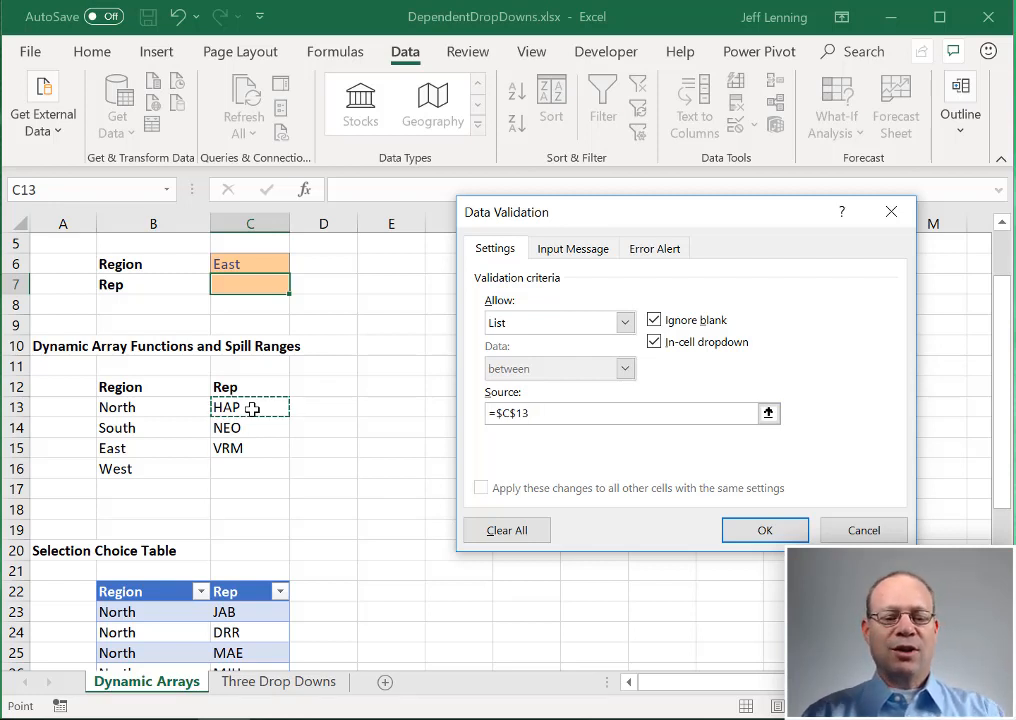
type("#")
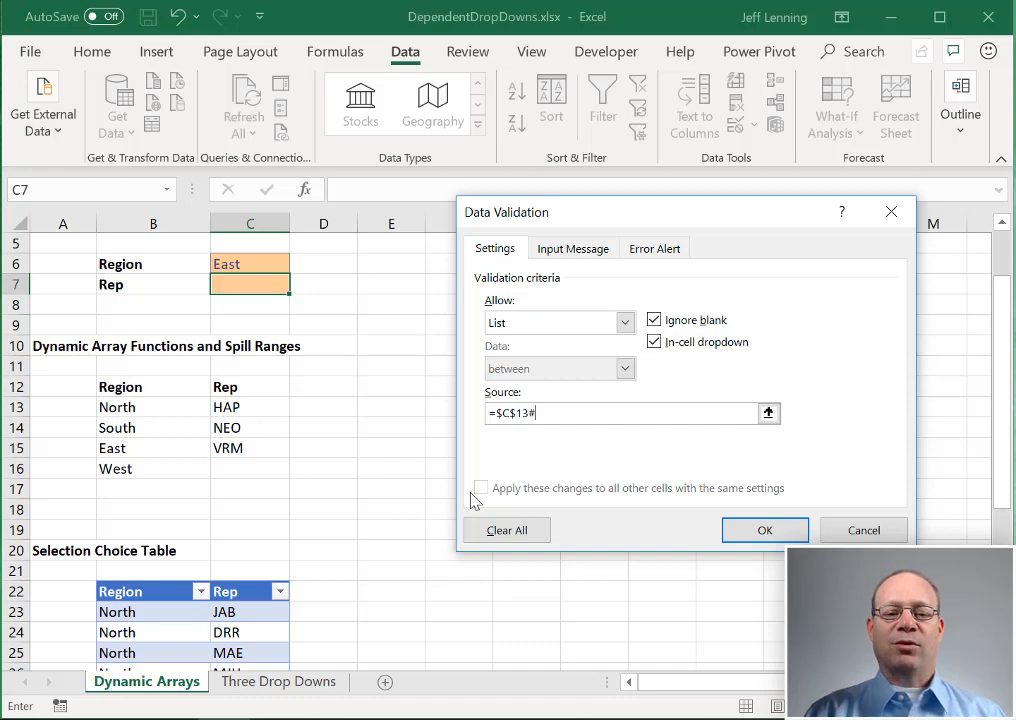
left_click(764, 530)
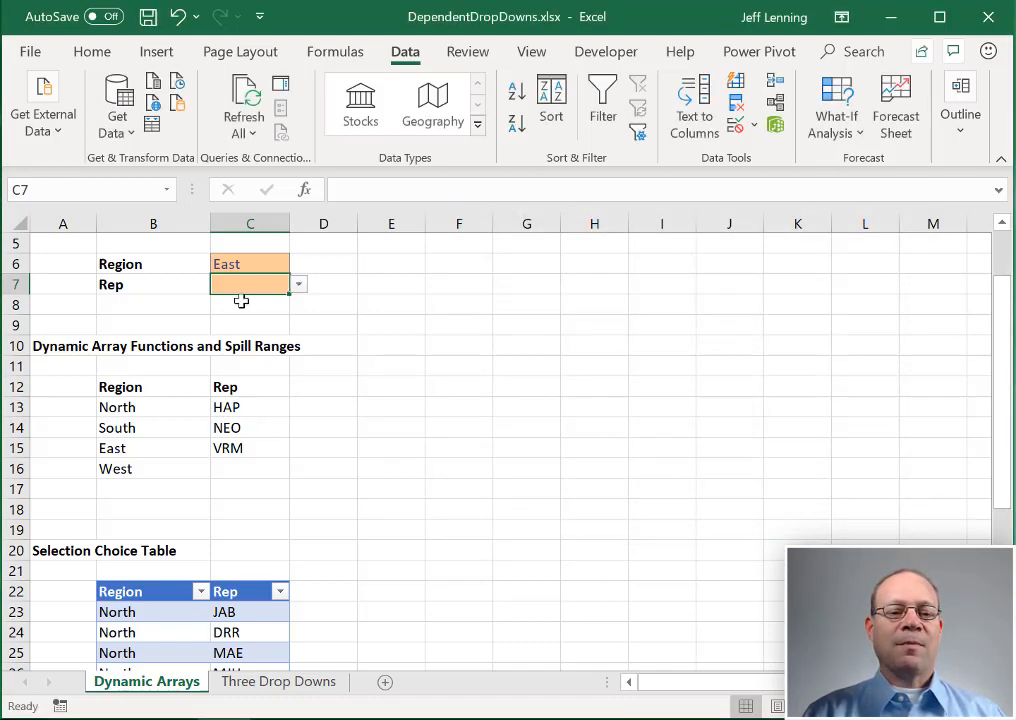
Step: Check the C7 dropdown, then set the Region to South to confirm reps PJ, CJM, GML, WSL
left_click(298, 284)
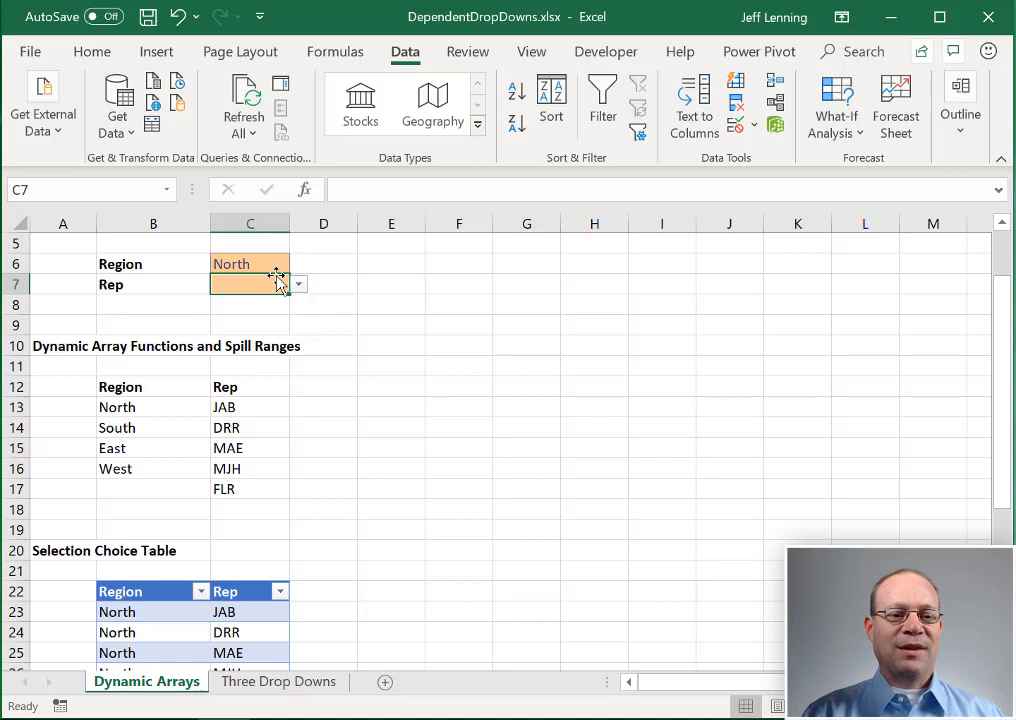
left_click(298, 264)
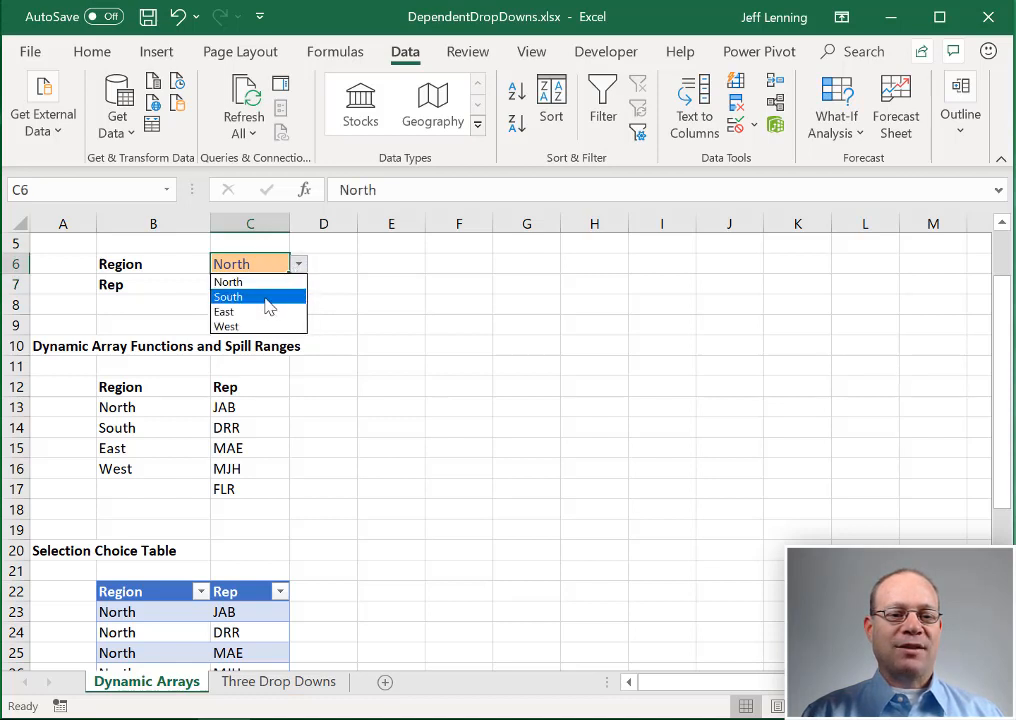
left_click(228, 296)
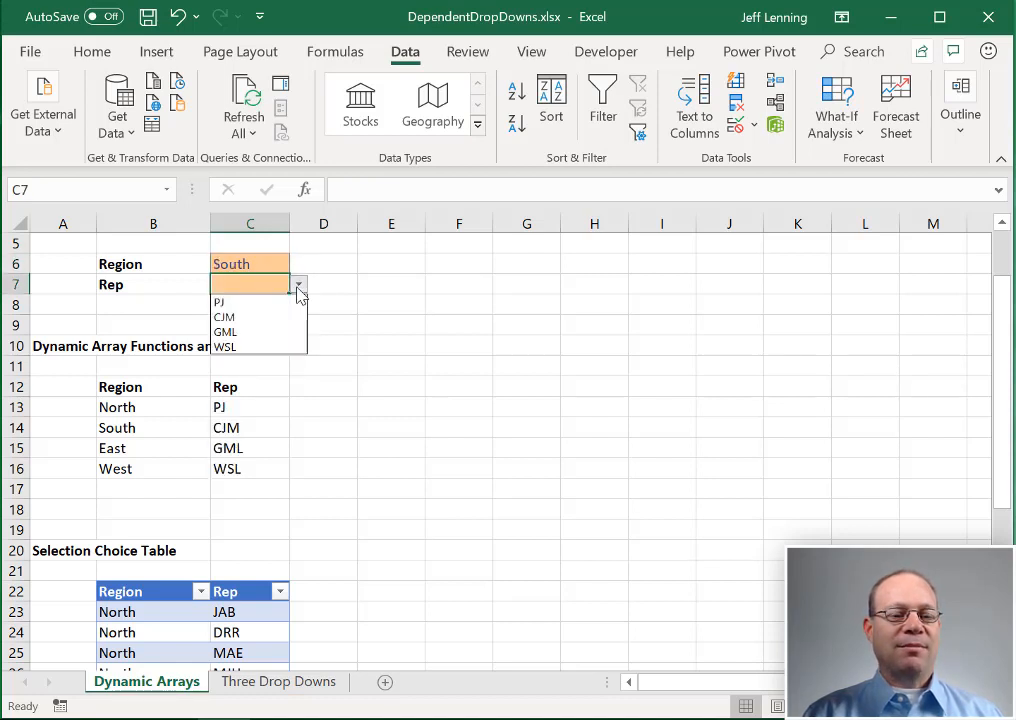